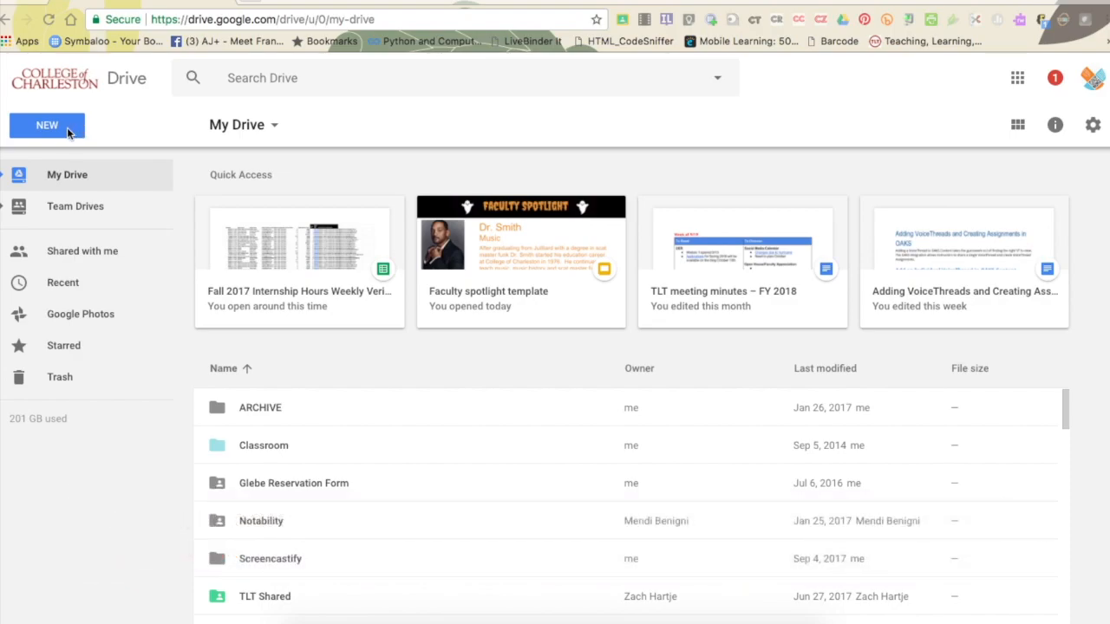
# - Create a new blank Google Form from Google Drive
pyautogui.click(46, 124)
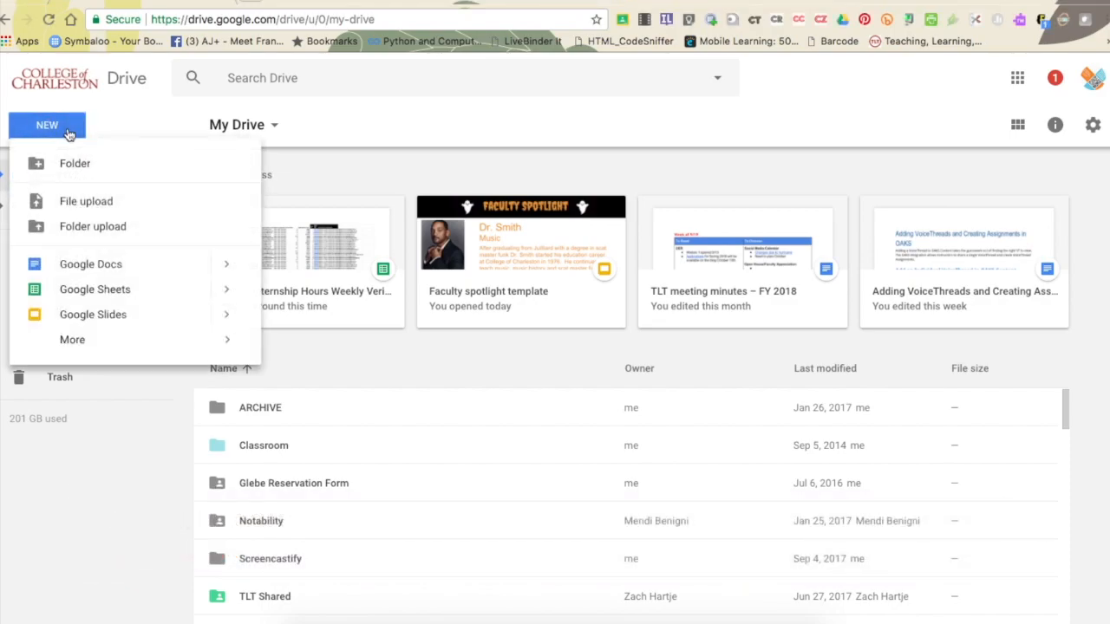
pyautogui.moveTo(72, 339)
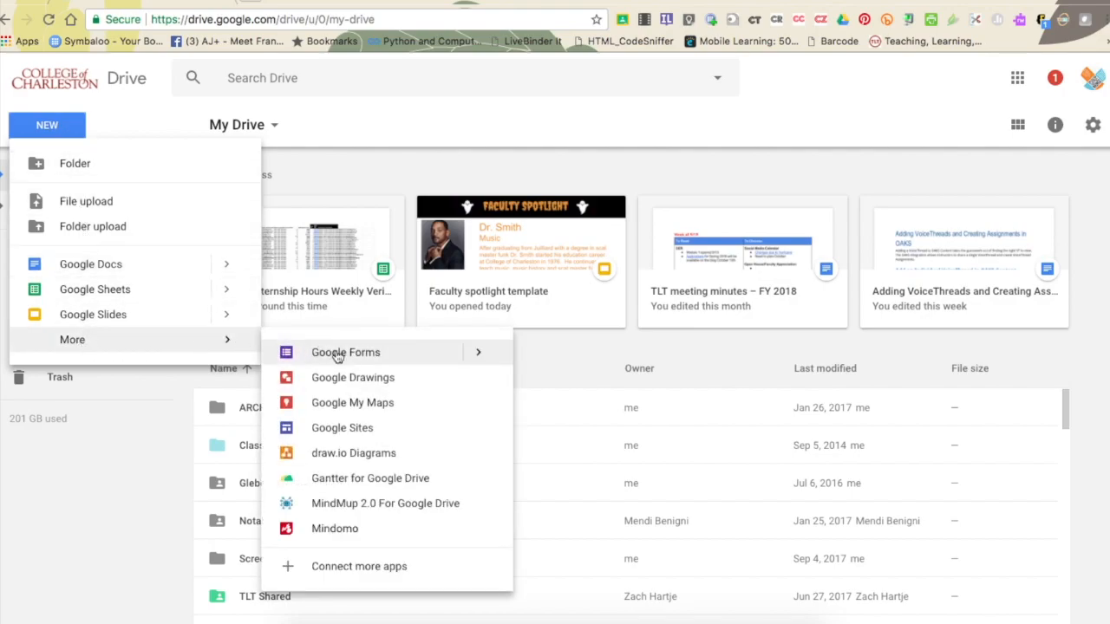
pyautogui.moveTo(408, 362)
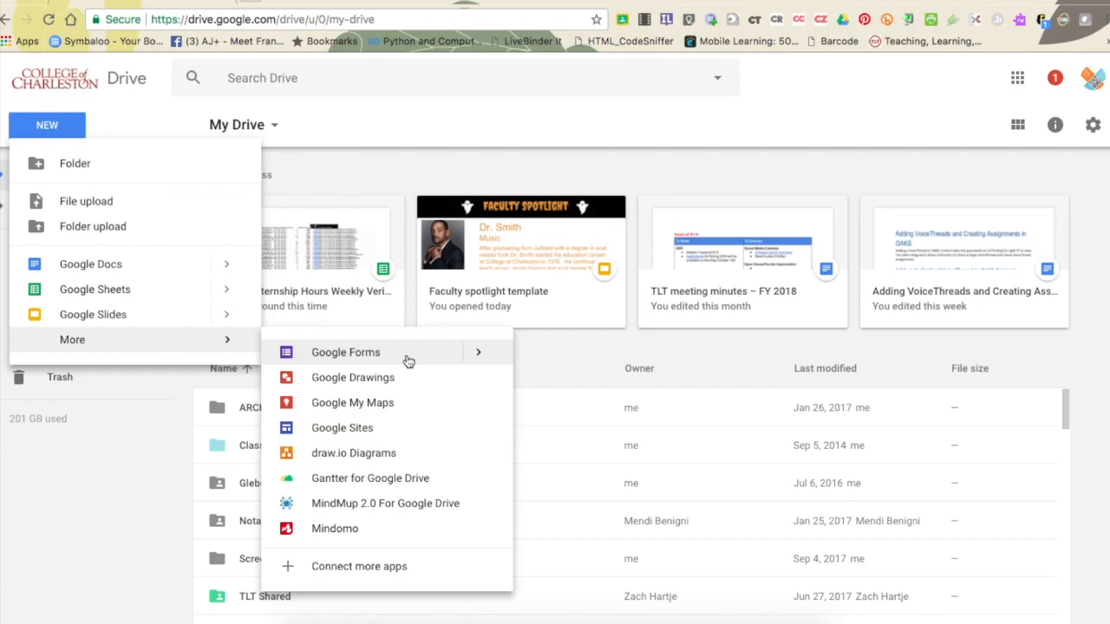
pyautogui.click(477, 352)
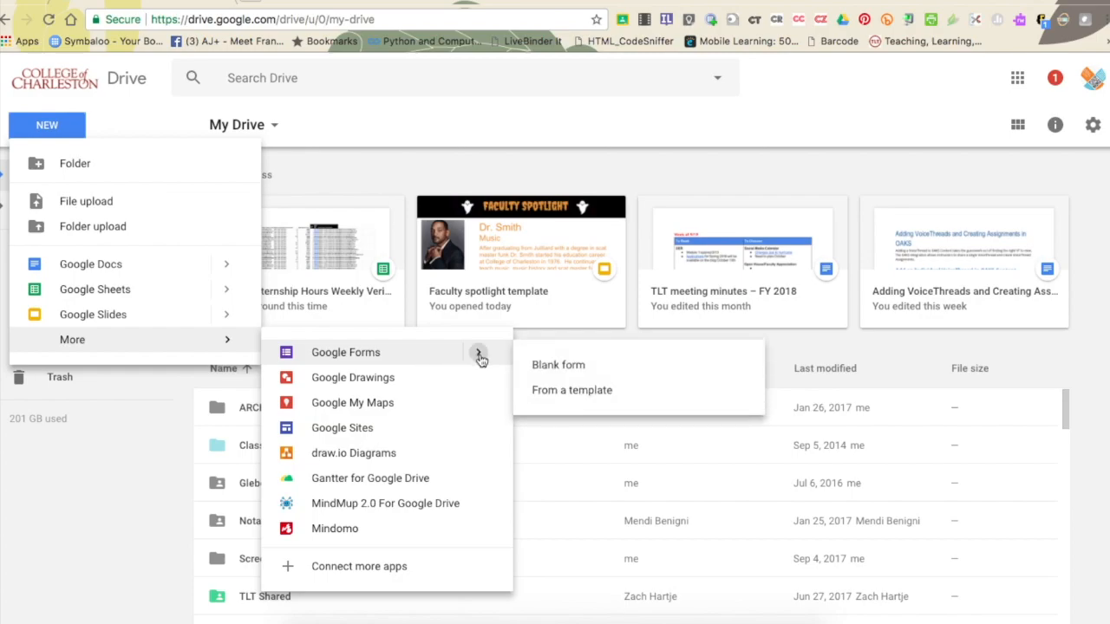
pyautogui.moveTo(492, 358)
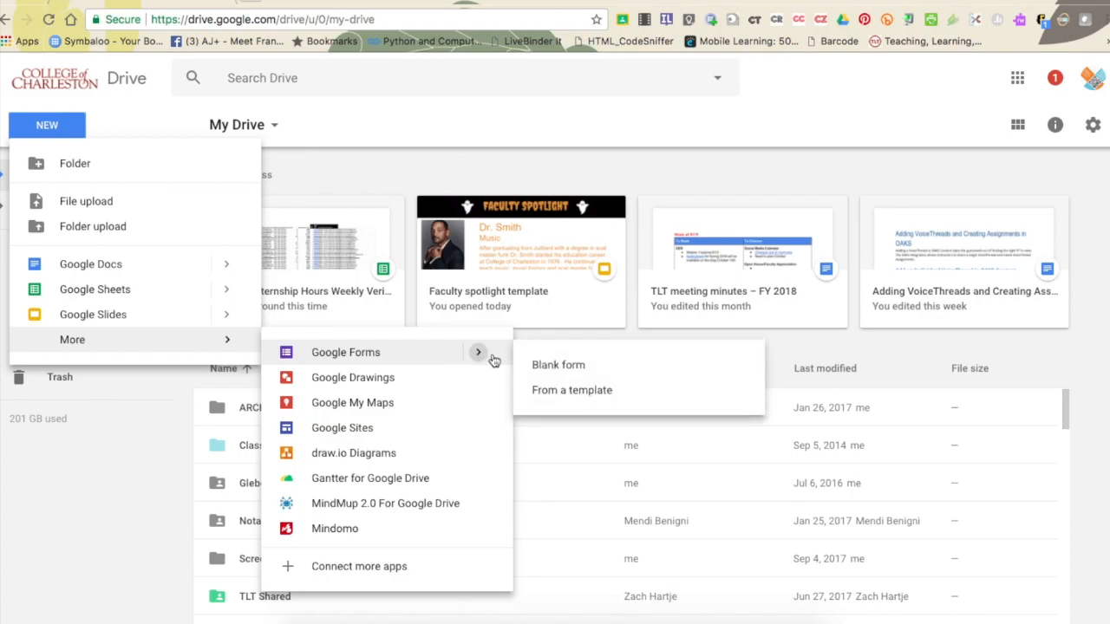
pyautogui.click(558, 364)
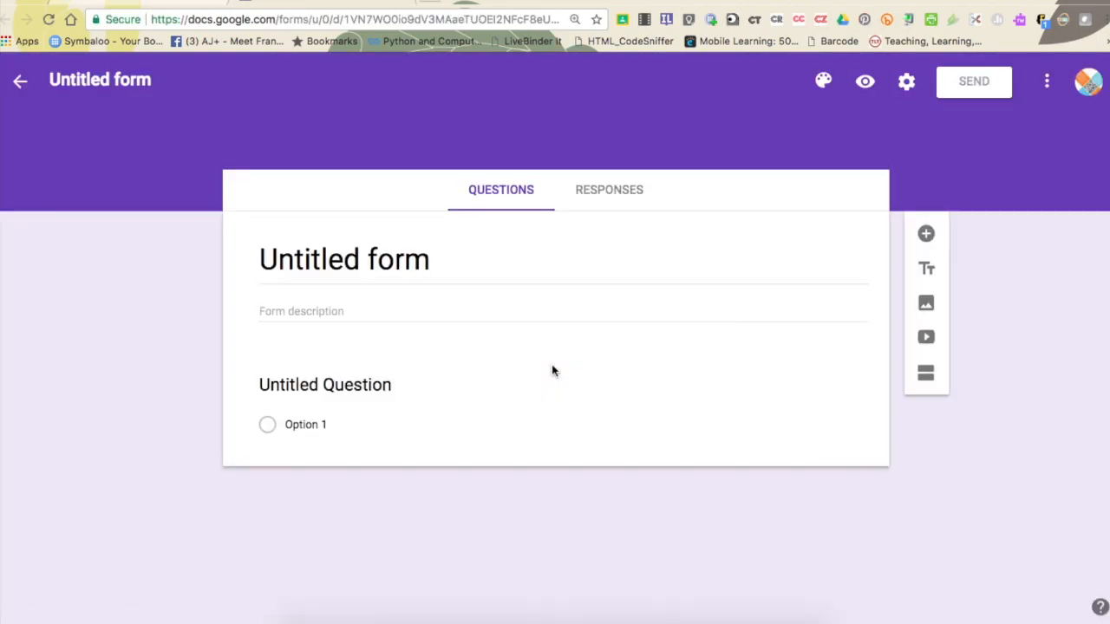
# - Title the form 'Survey' and rename the first question to 'Name'
pyautogui.click(325, 384)
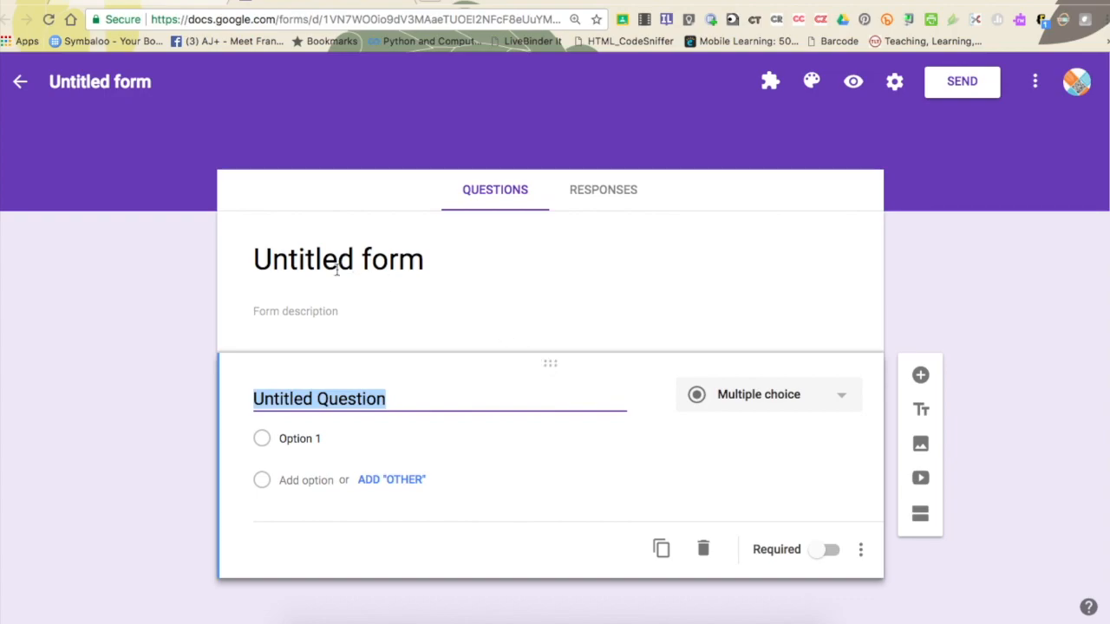
pyautogui.write('Sur')
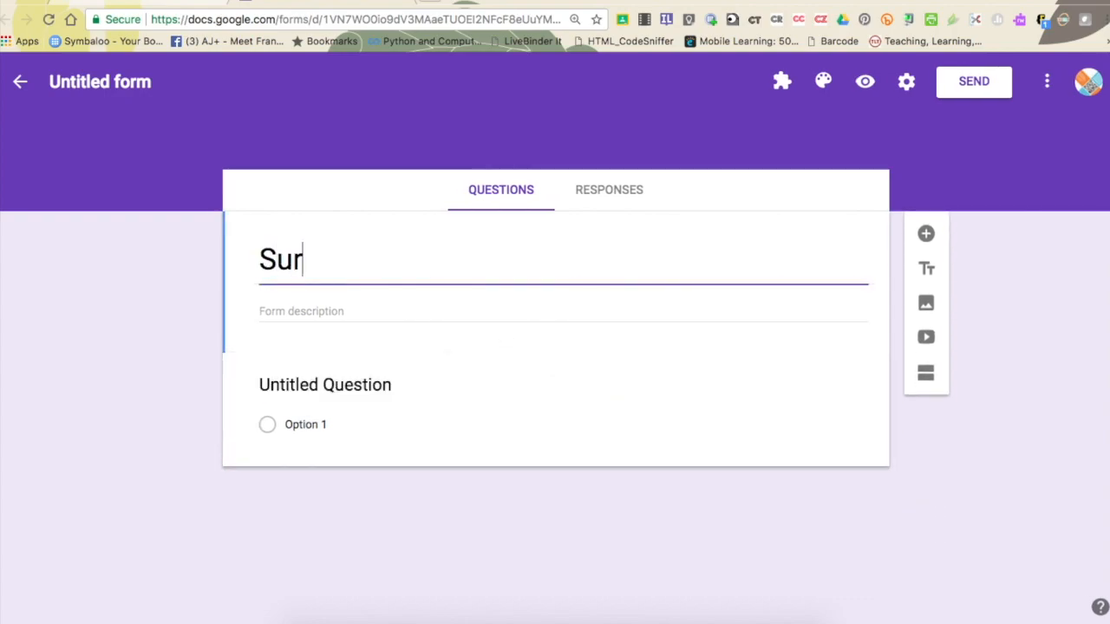
pyautogui.write('vey')
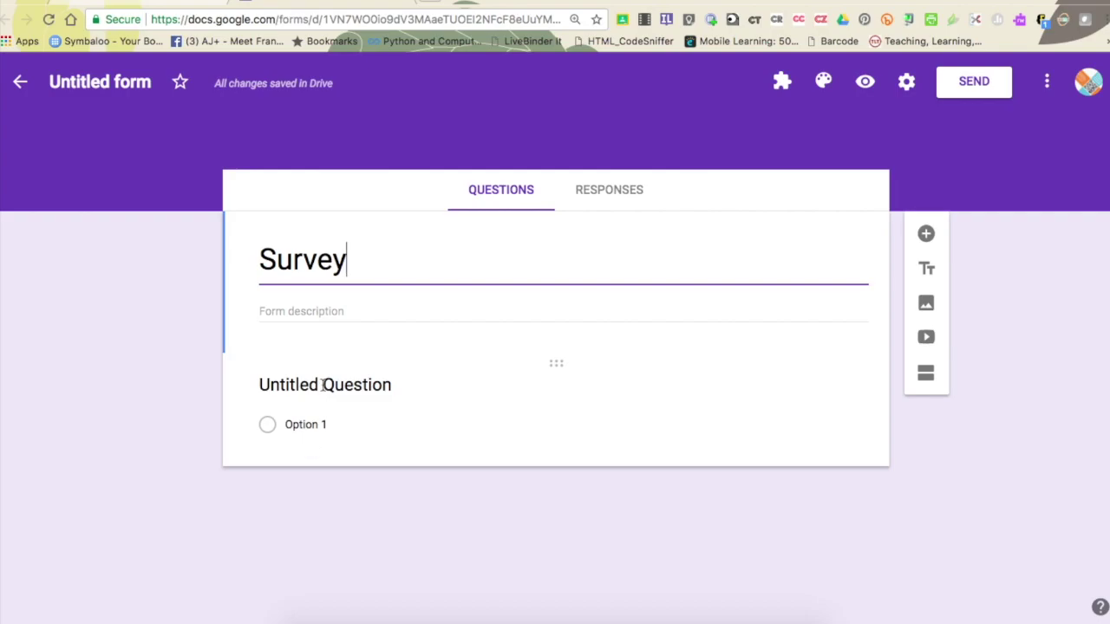
pyautogui.click(325, 384)
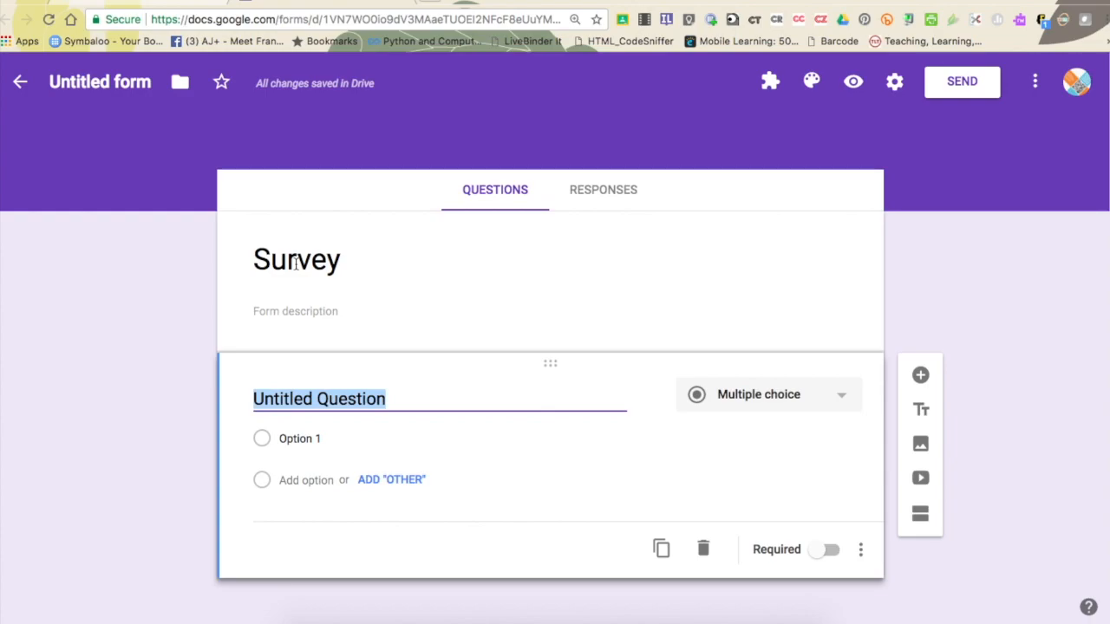
pyautogui.write('Name')
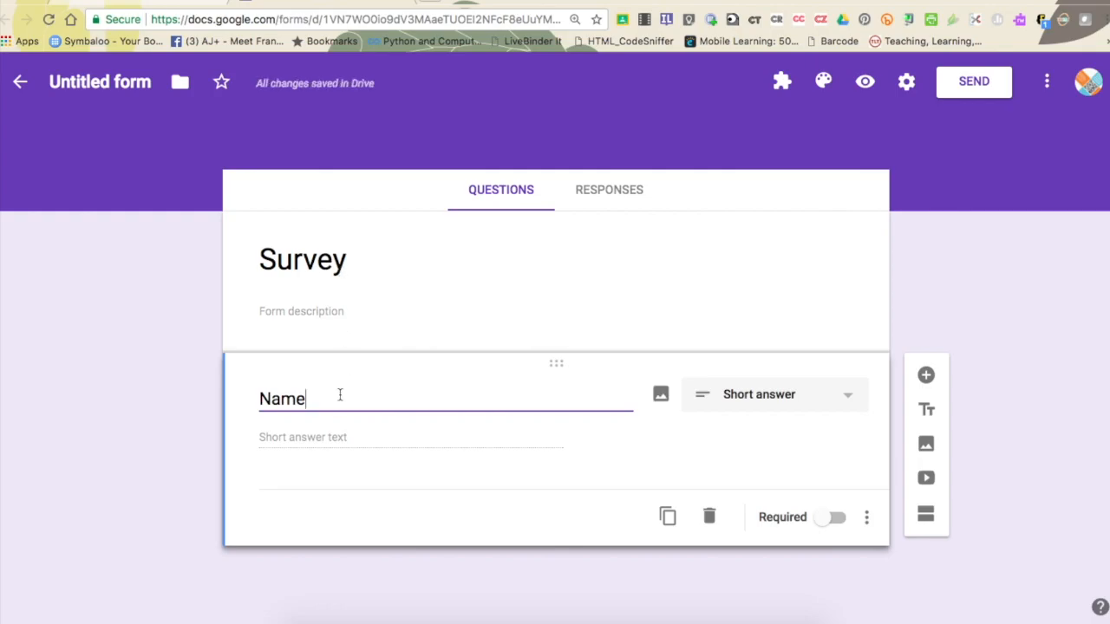
pyautogui.moveTo(307, 399)
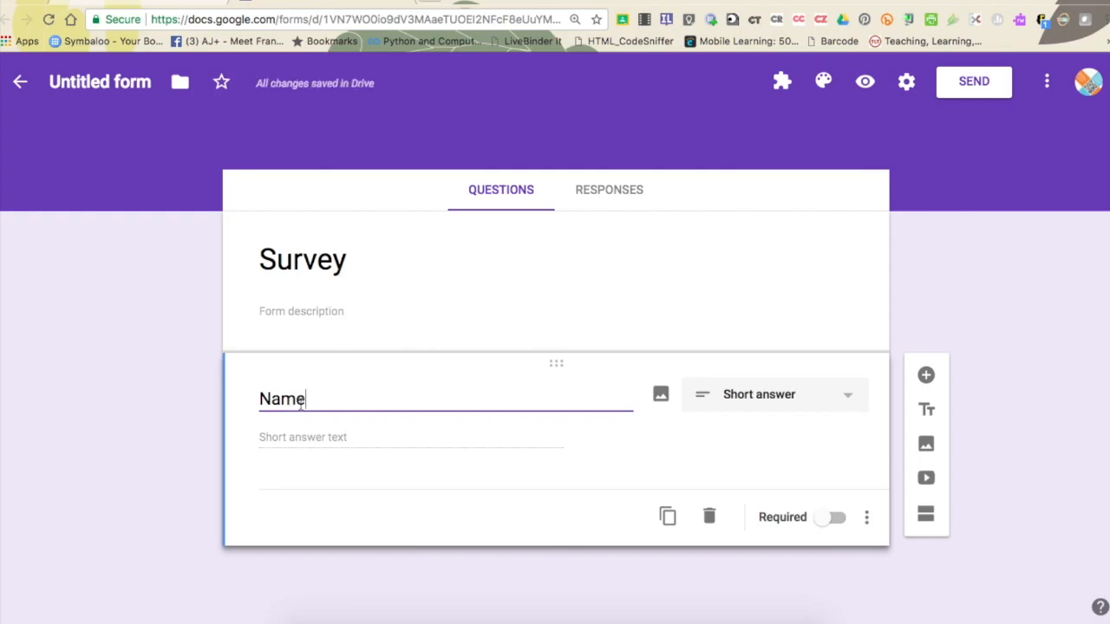
pyautogui.moveTo(761, 402)
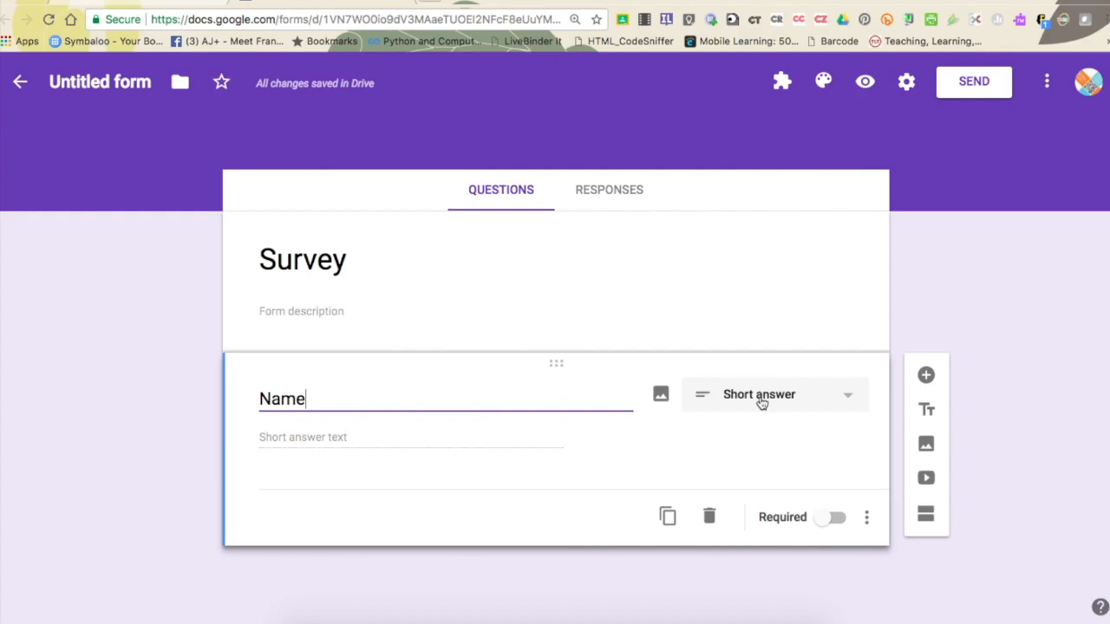
pyautogui.moveTo(764, 465)
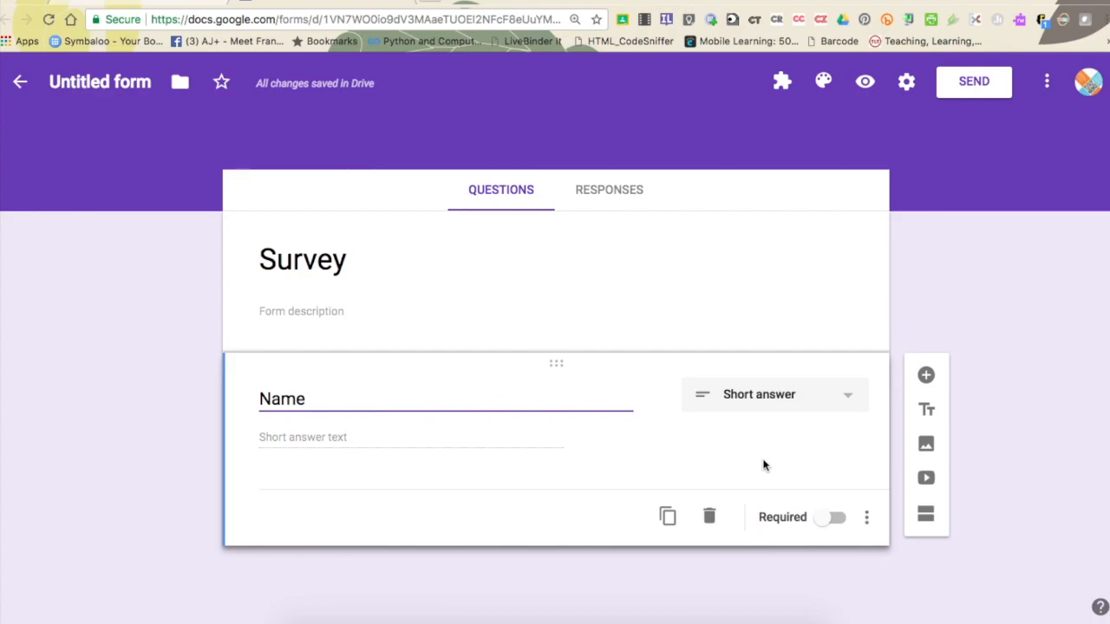
pyautogui.moveTo(926, 375)
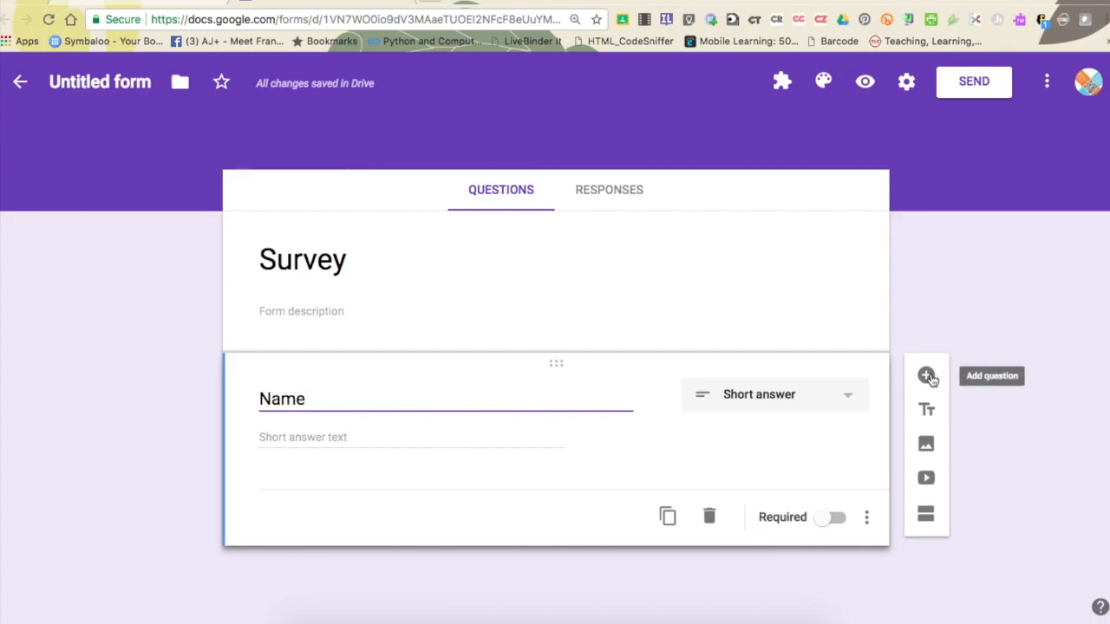
# - Add a second question below Name and scroll down to it
pyautogui.click(926, 375)
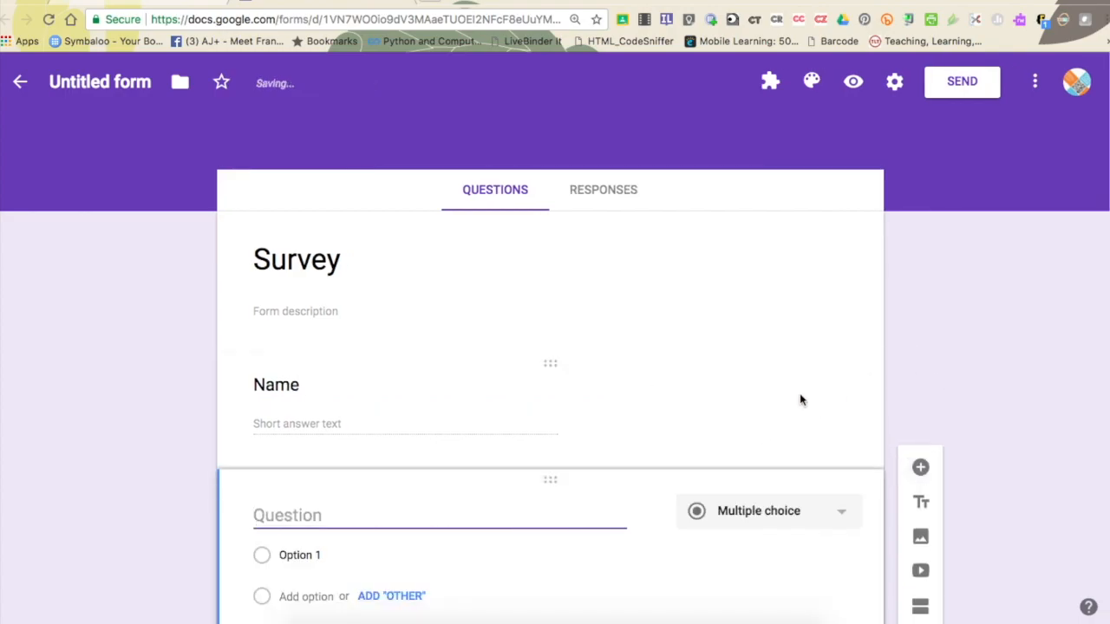
pyautogui.scroll(-3)
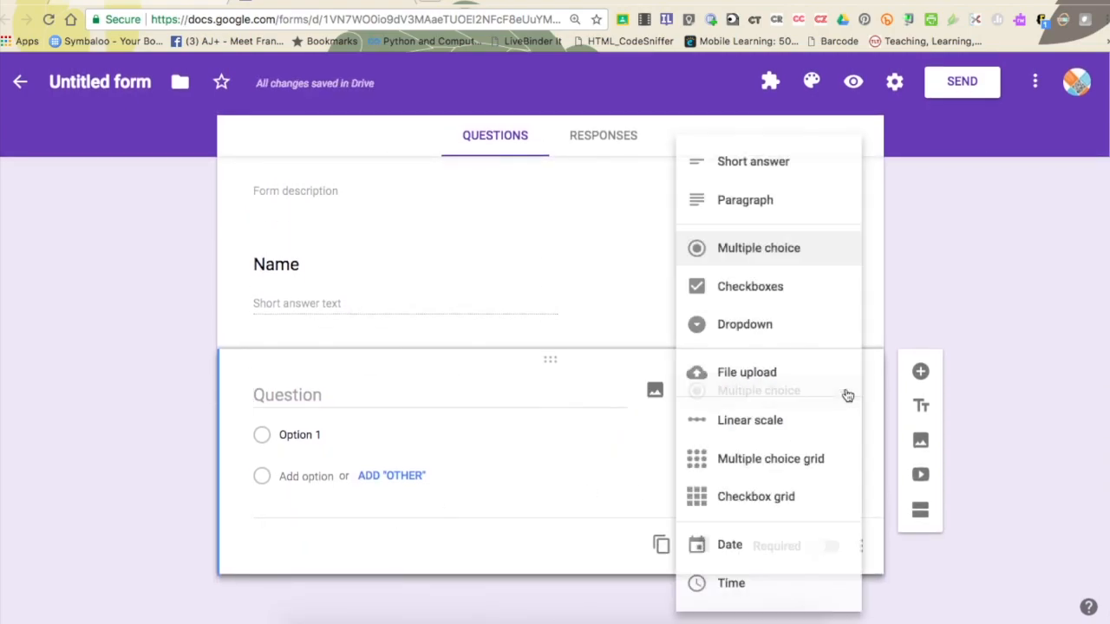
pyautogui.moveTo(776, 442)
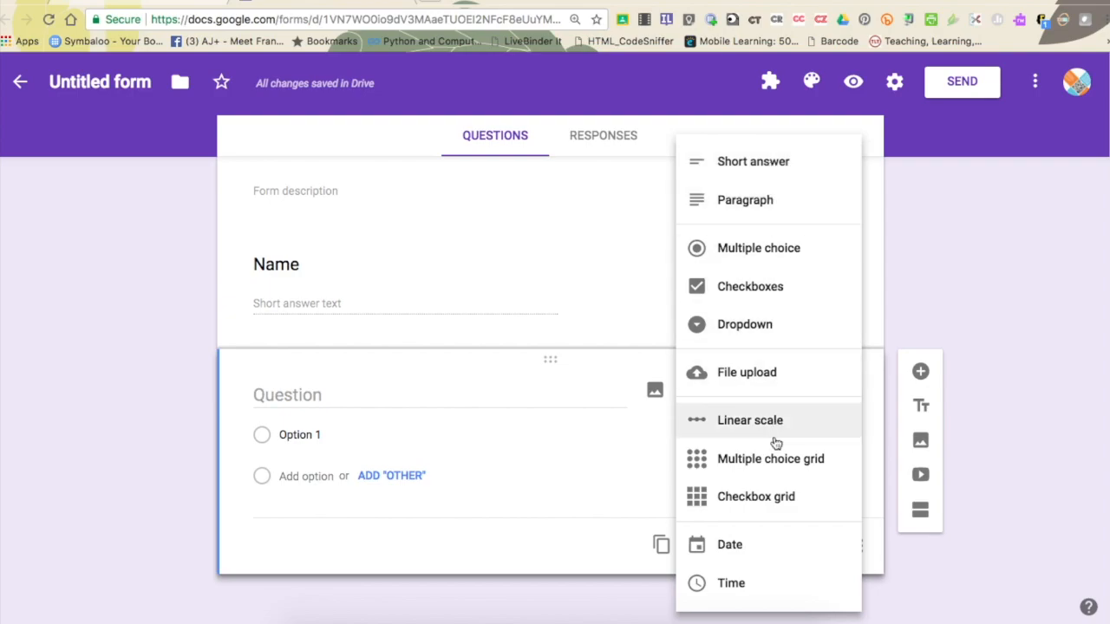
pyautogui.moveTo(778, 160)
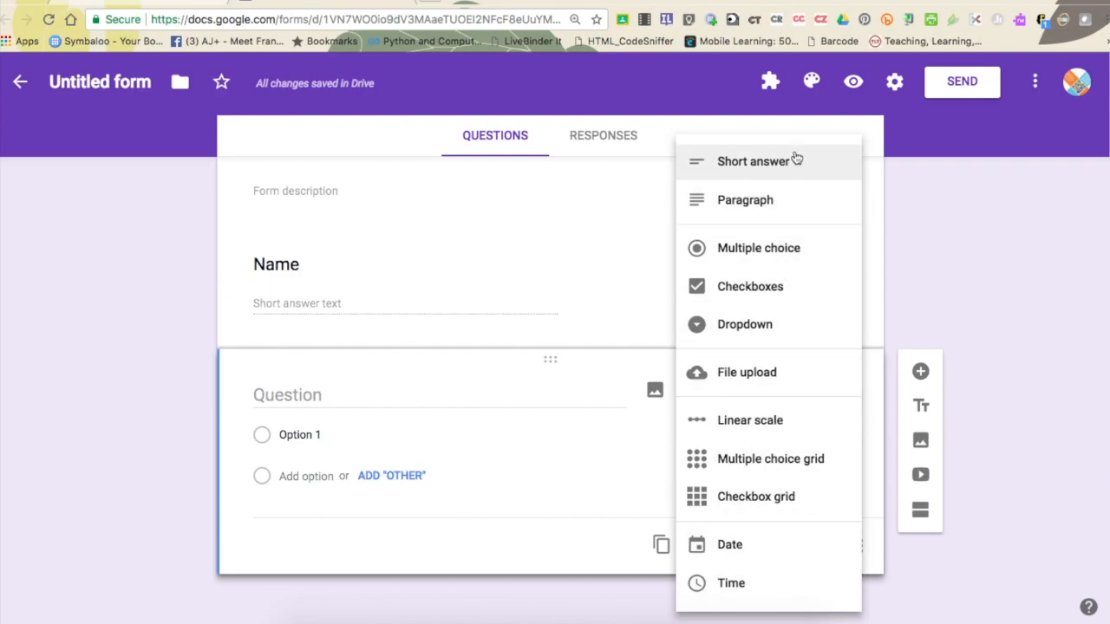
pyautogui.moveTo(806, 172)
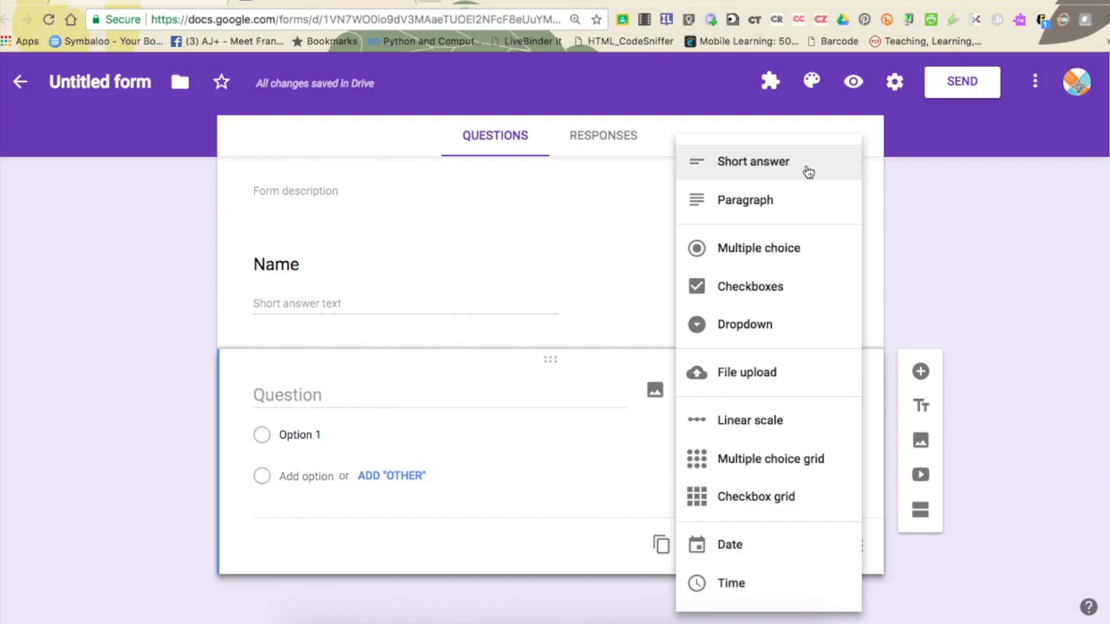
pyautogui.moveTo(795, 210)
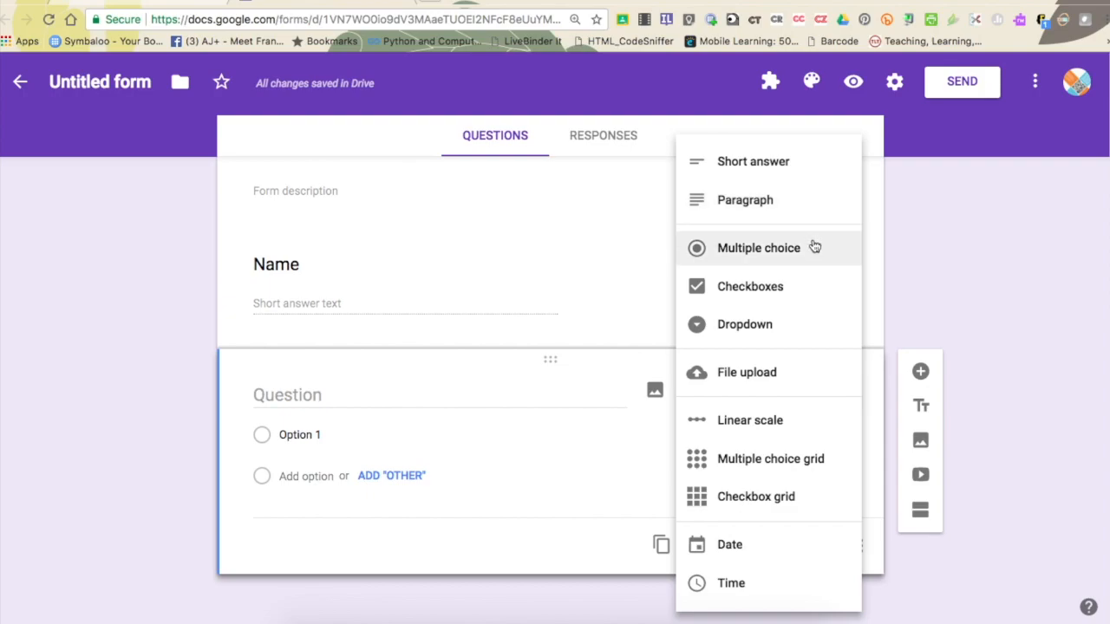
pyautogui.moveTo(800, 292)
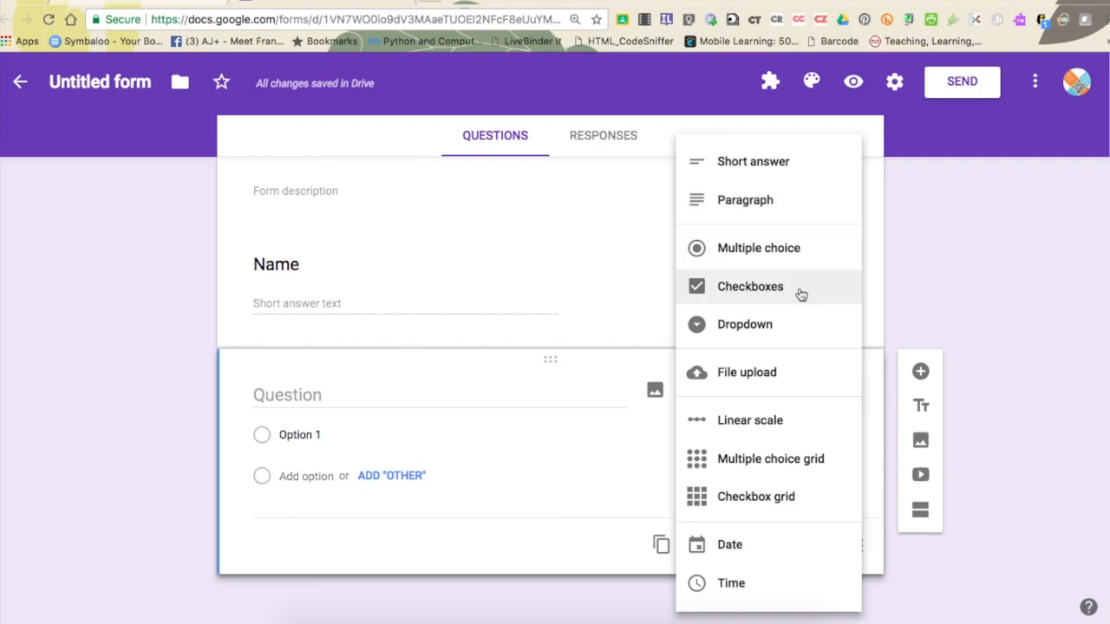
pyautogui.moveTo(813, 272)
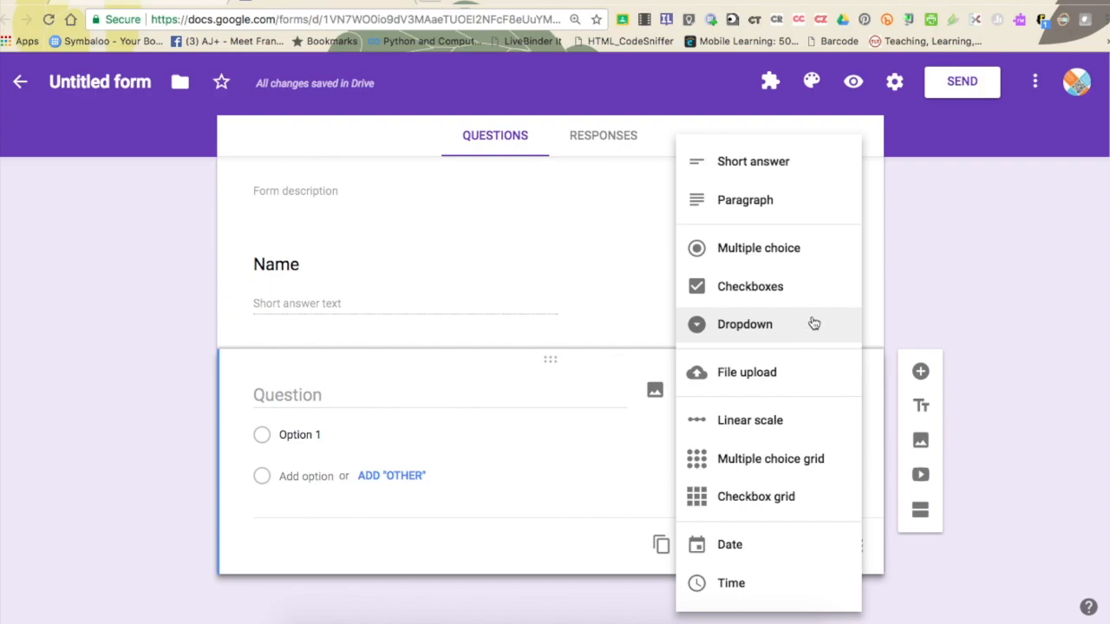
pyautogui.moveTo(807, 288)
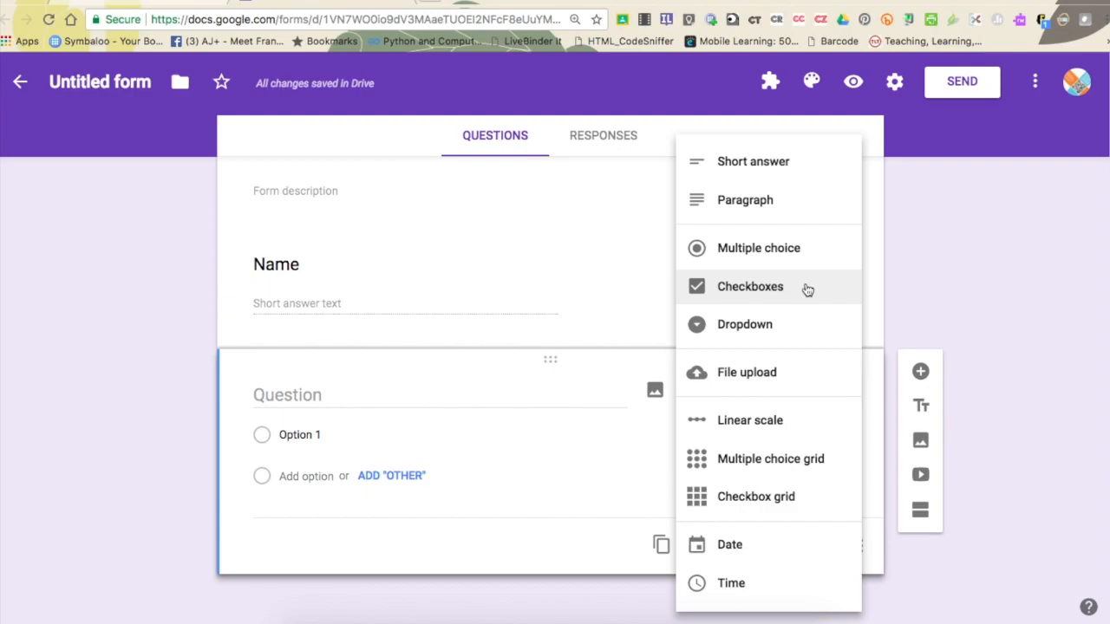
pyautogui.moveTo(800, 258)
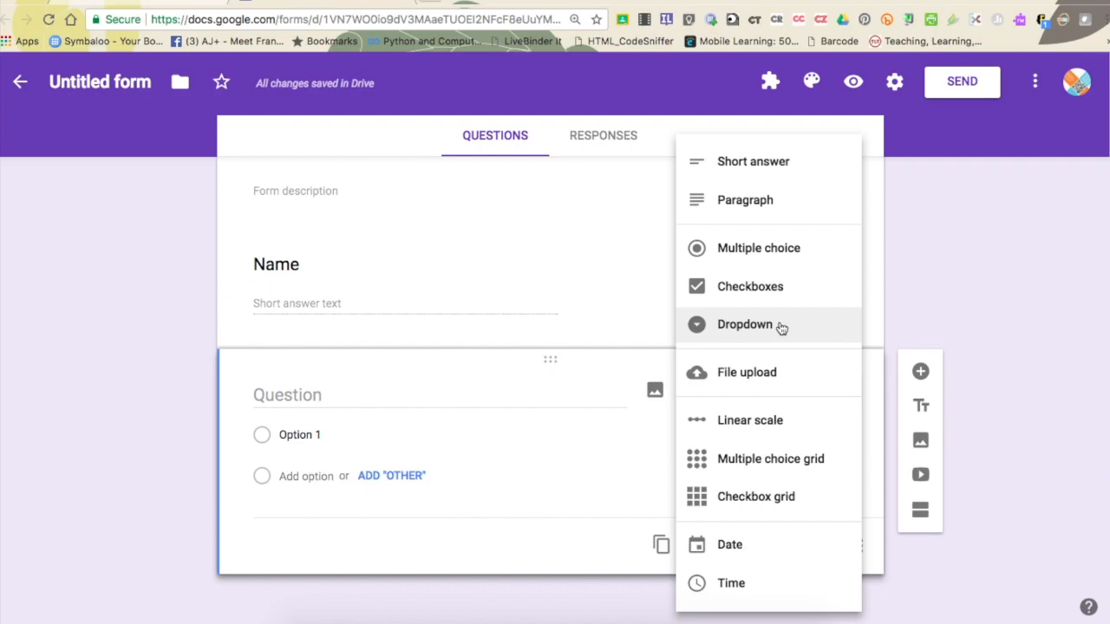
pyautogui.moveTo(776, 379)
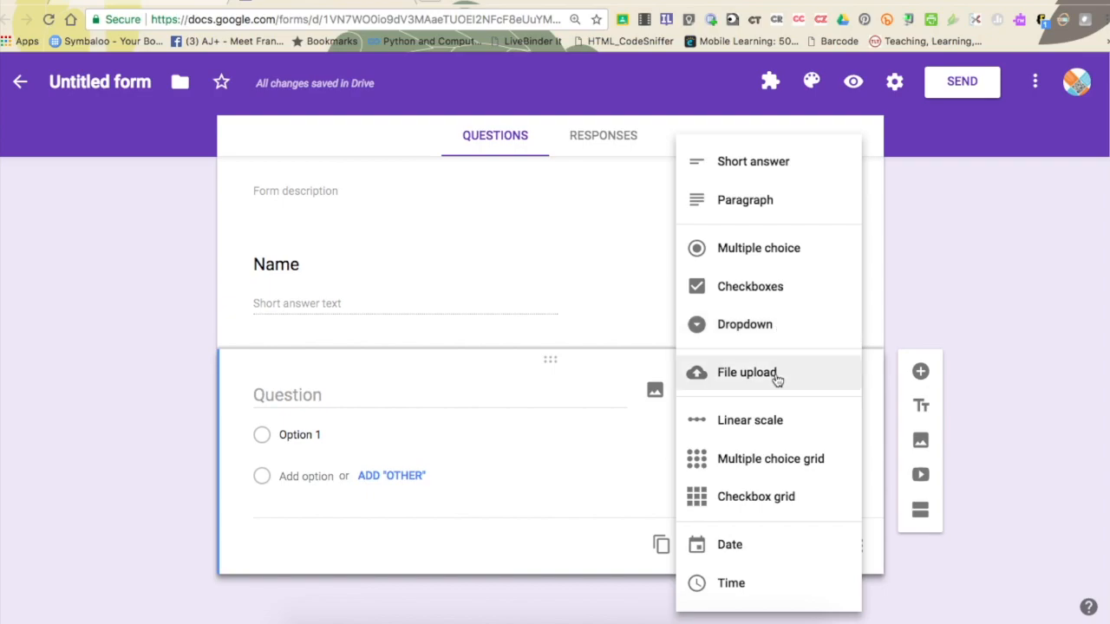
pyautogui.moveTo(772, 423)
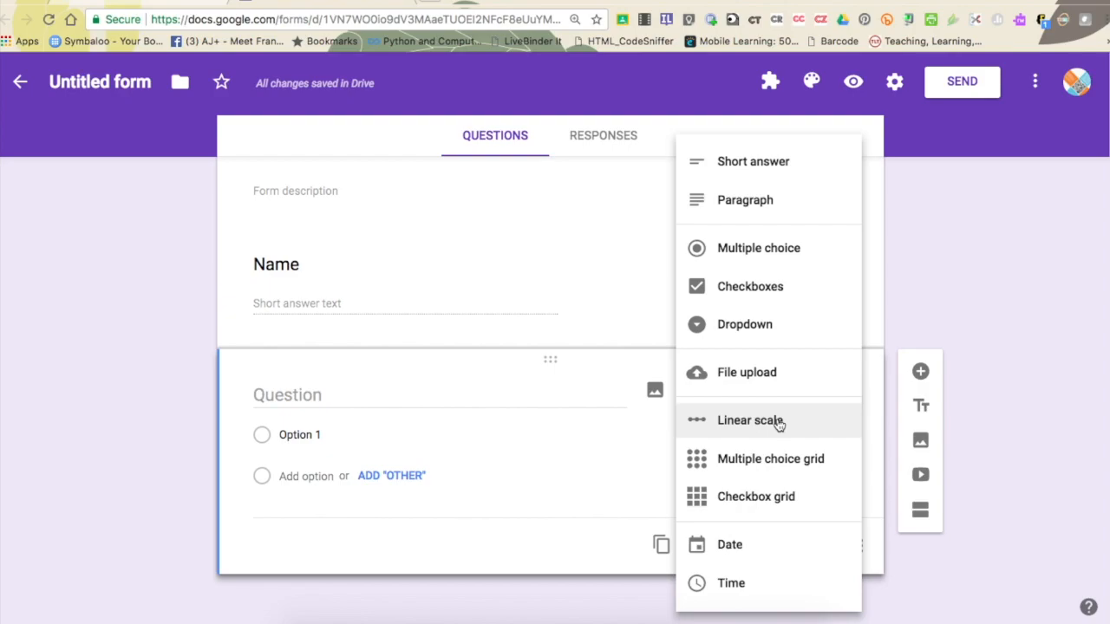
pyautogui.moveTo(770, 458)
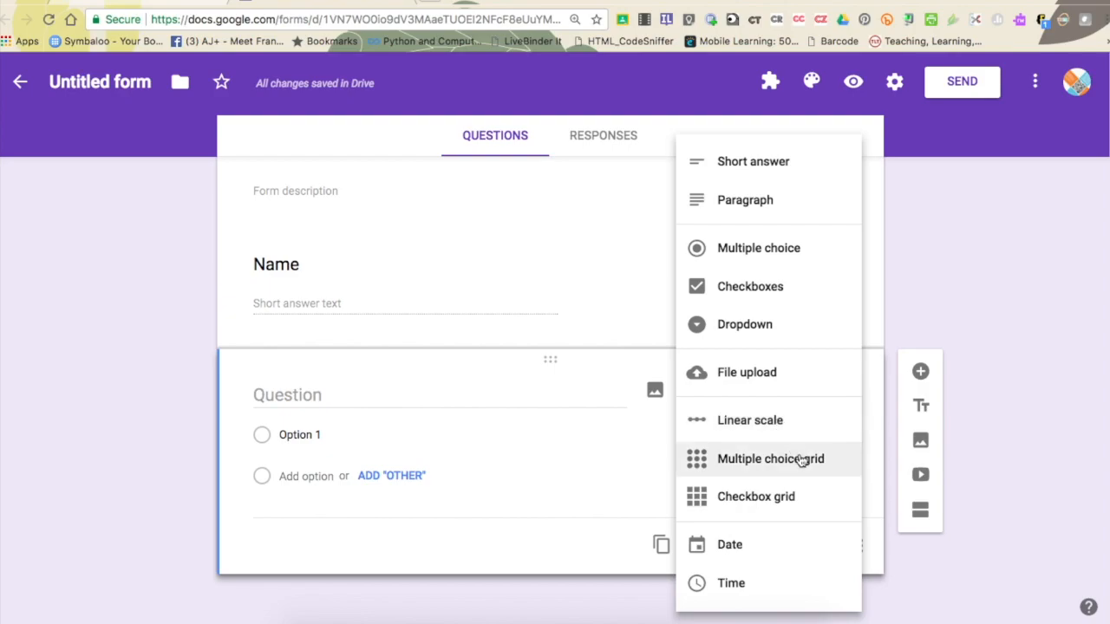
pyautogui.moveTo(755, 496)
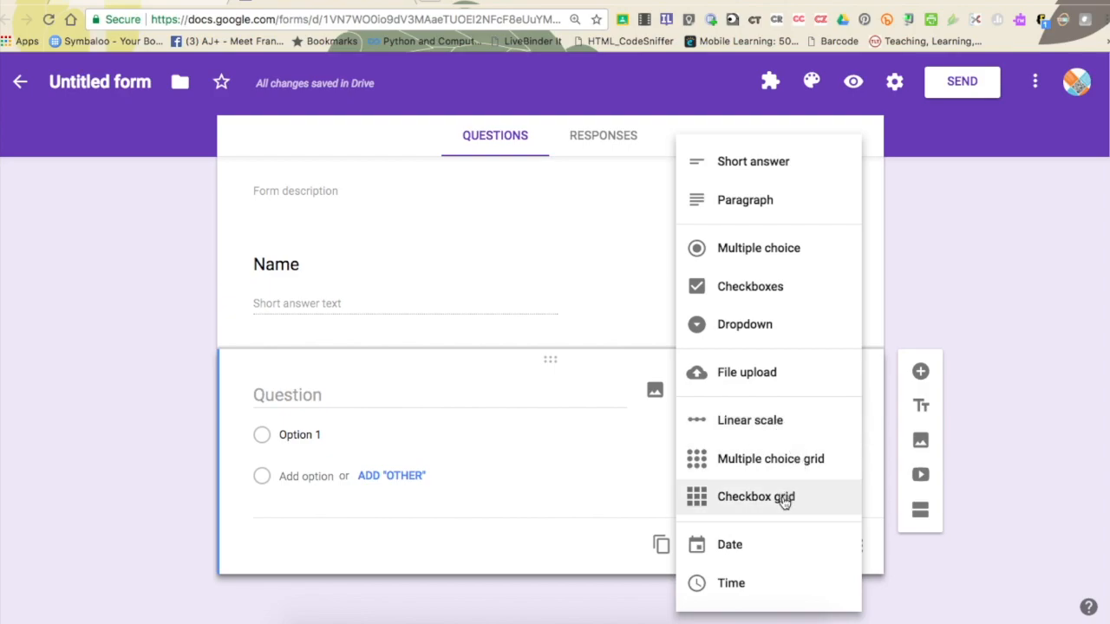
pyautogui.moveTo(770, 458)
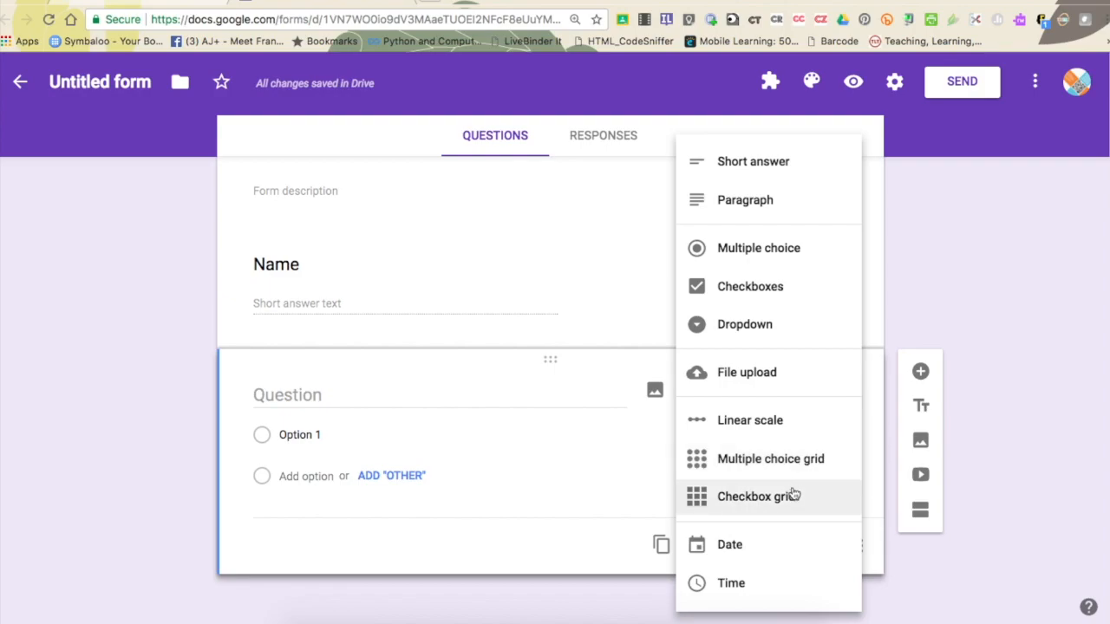
pyautogui.moveTo(791, 501)
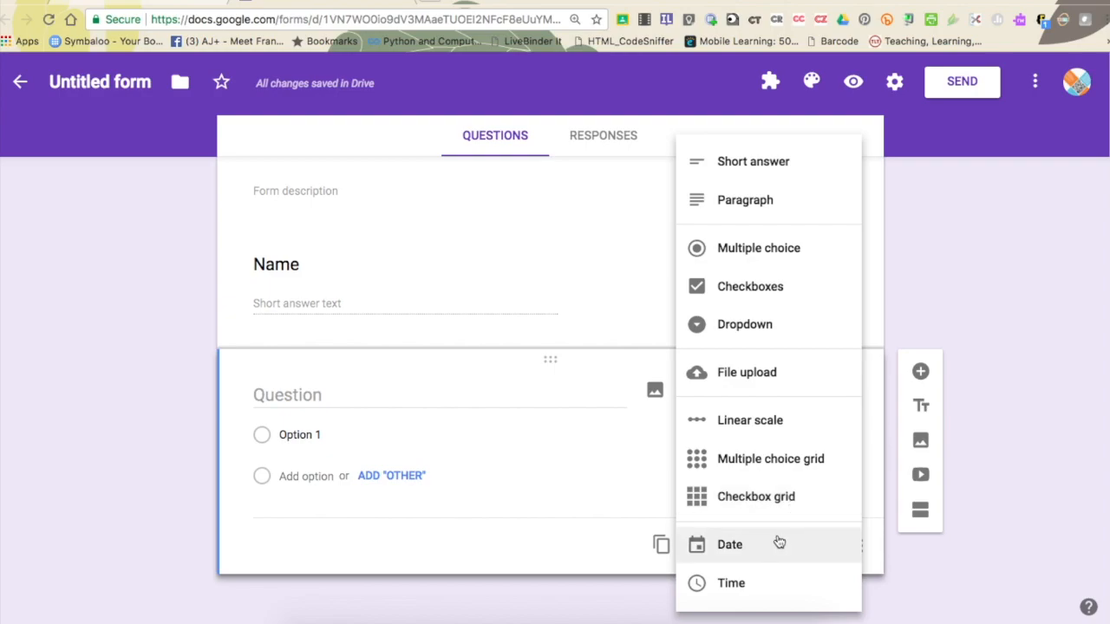
pyautogui.moveTo(762, 583)
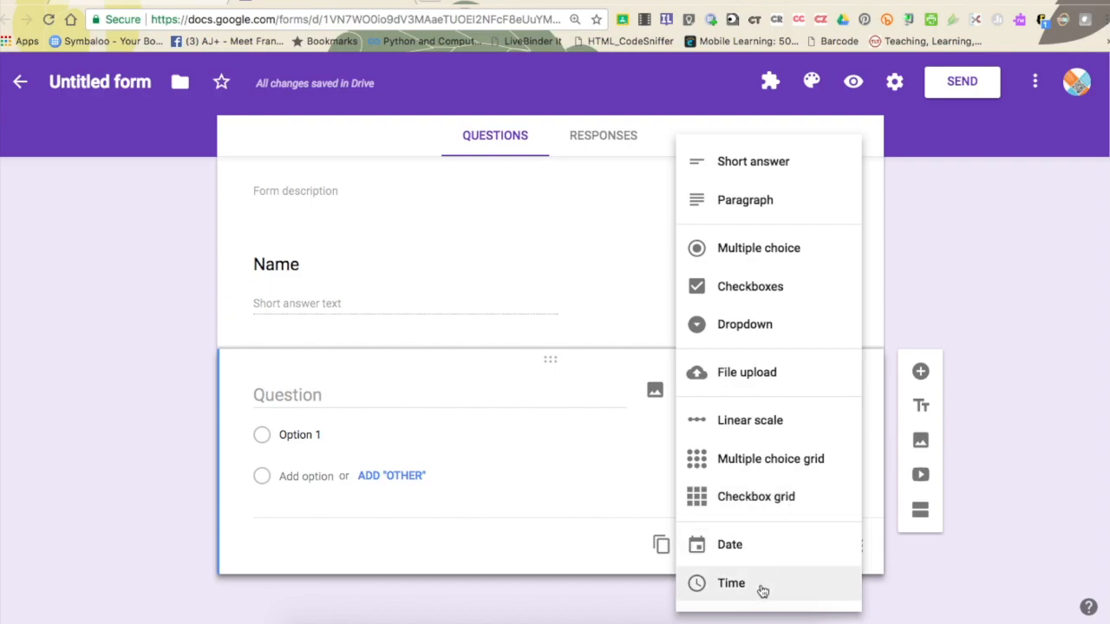
# - Name the multiple-choice question 'Gender' and add all suggested answer options
pyautogui.click(758, 248)
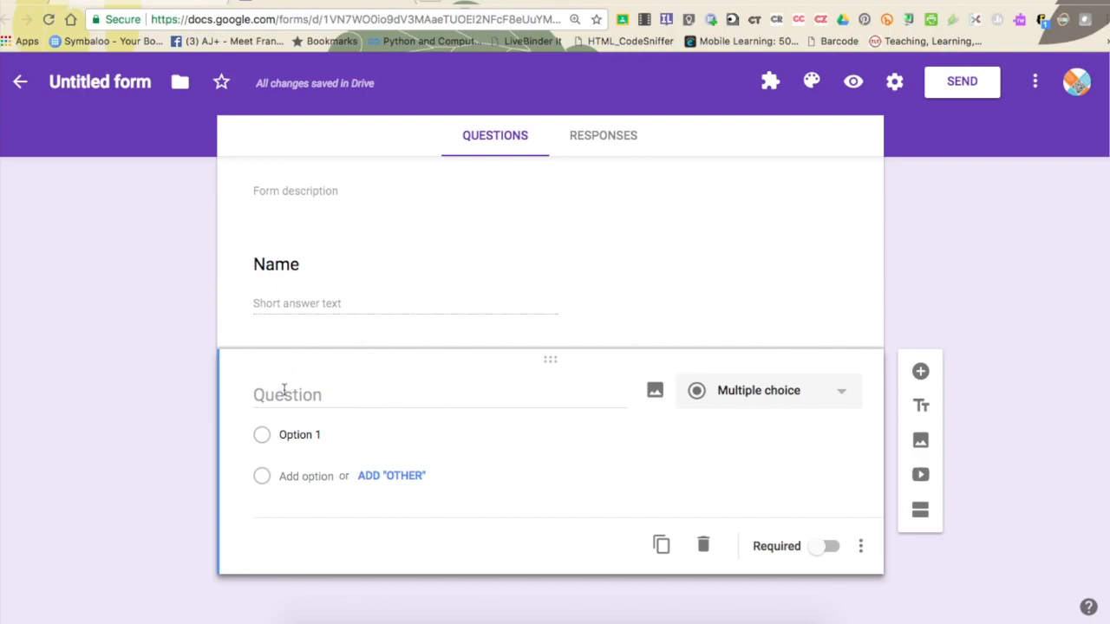
pyautogui.write('Gender')
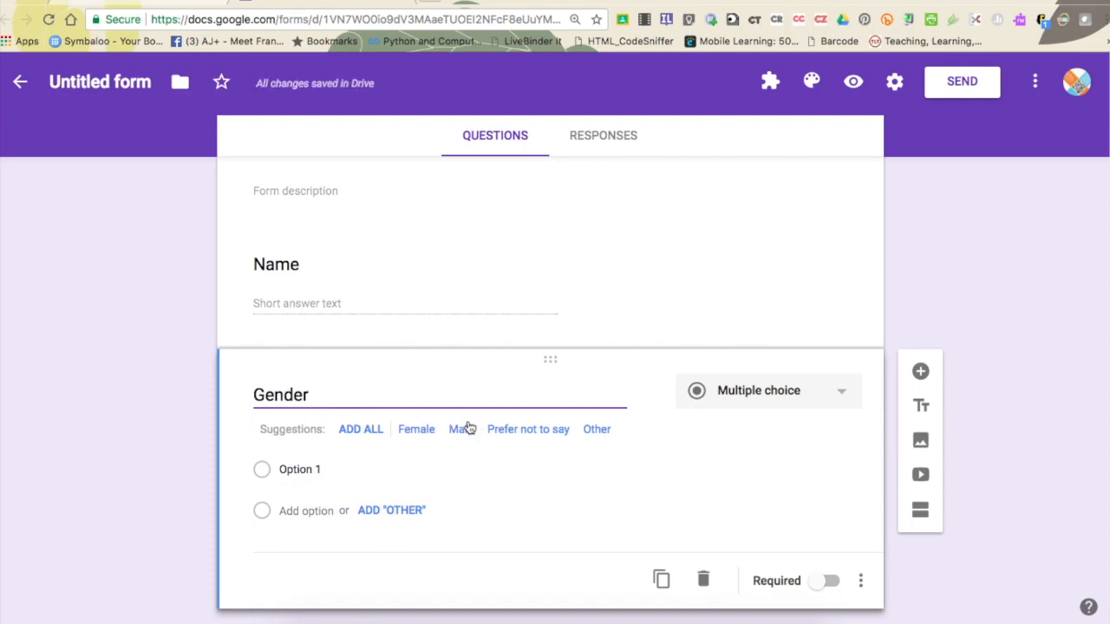
pyautogui.moveTo(617, 432)
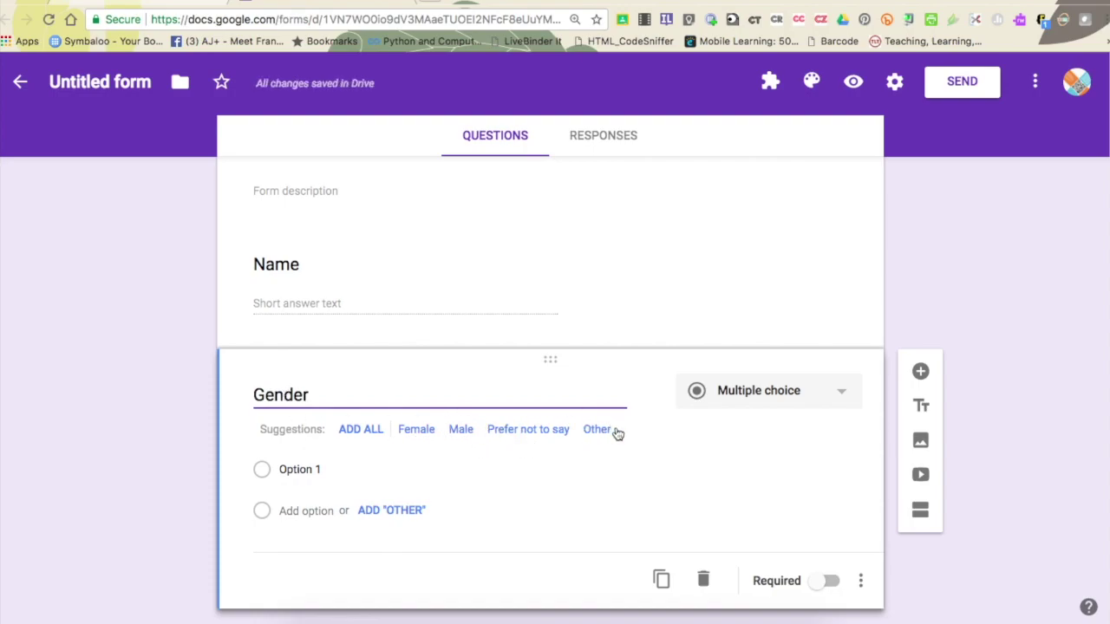
pyautogui.moveTo(358, 433)
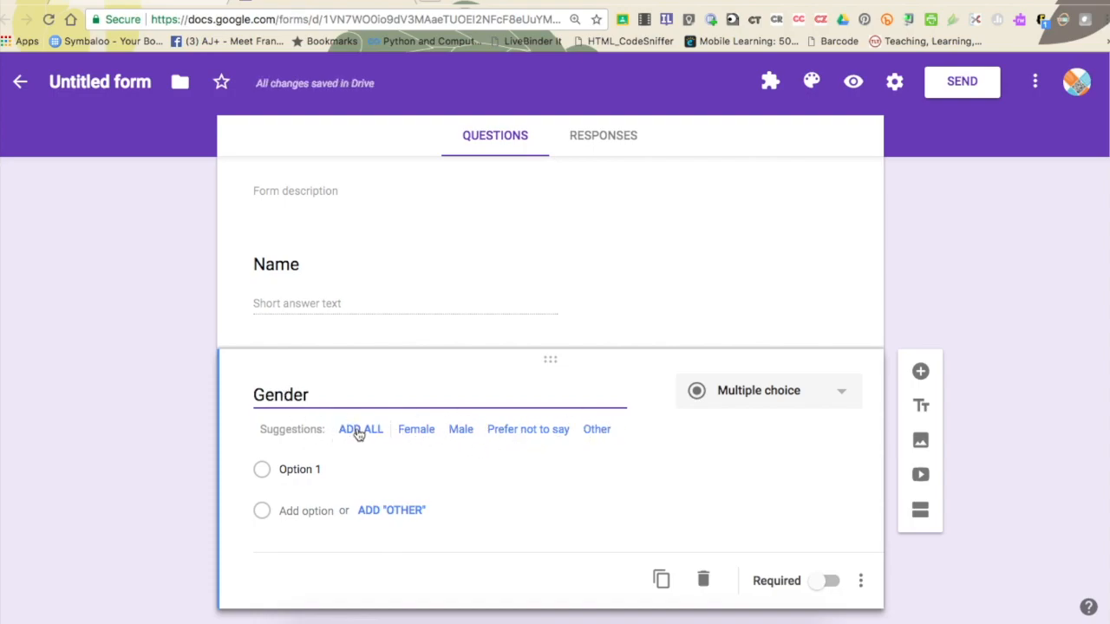
pyautogui.click(359, 429)
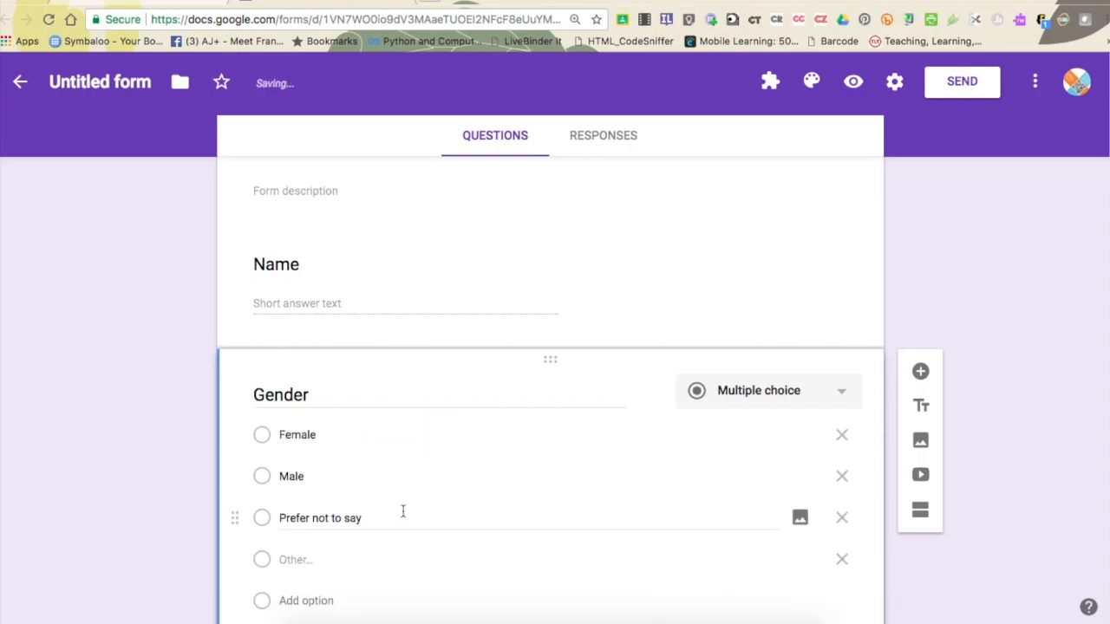
pyautogui.scroll(-3)
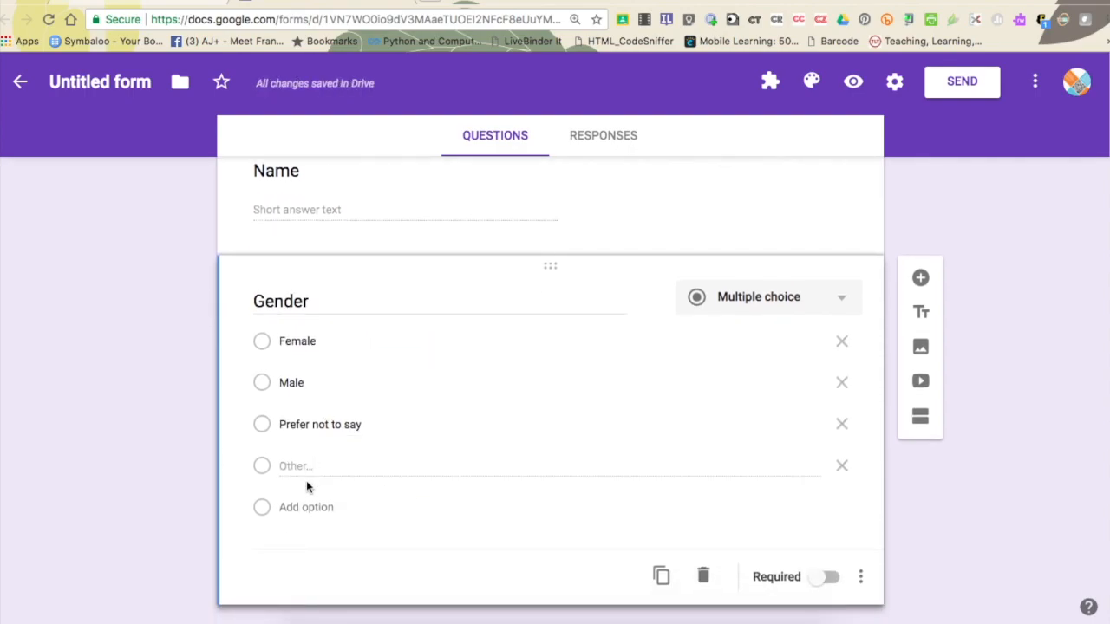
# - Add a Transgender option and move it above Prefer not to say
pyautogui.click(306, 507)
pyautogui.write('Transgender')
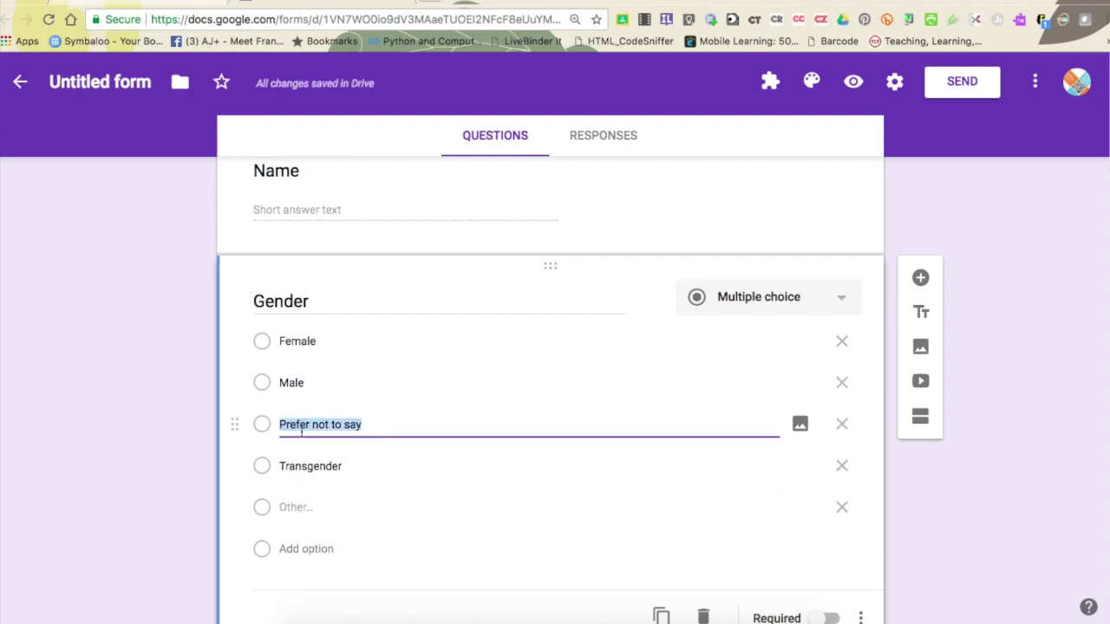
pyautogui.moveTo(306, 425)
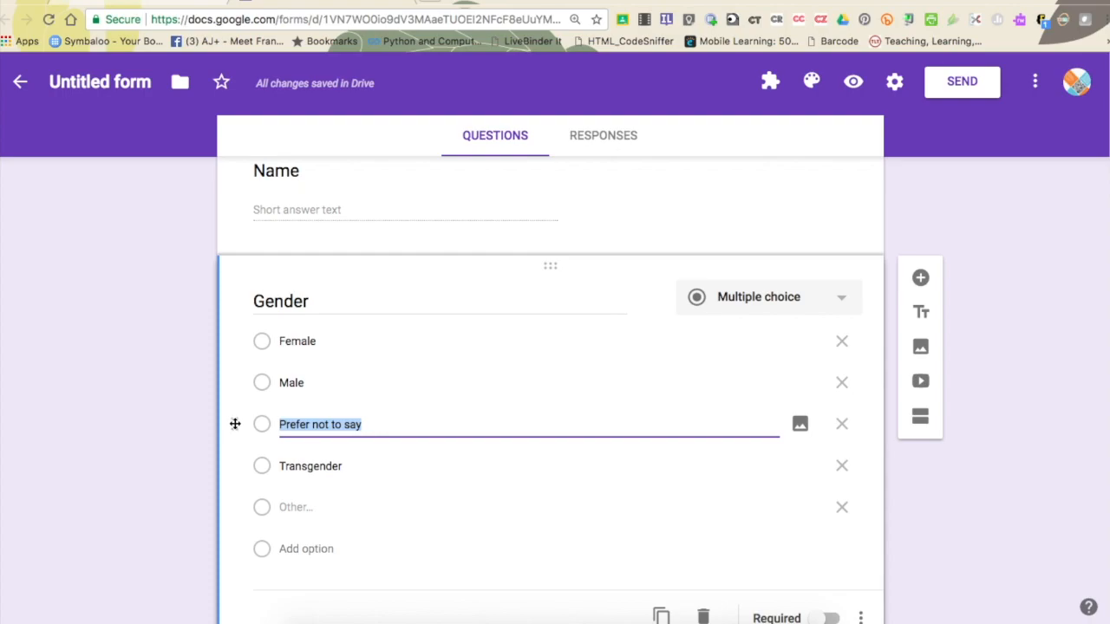
pyautogui.moveTo(234, 424); pyautogui.dragTo(237, 466)
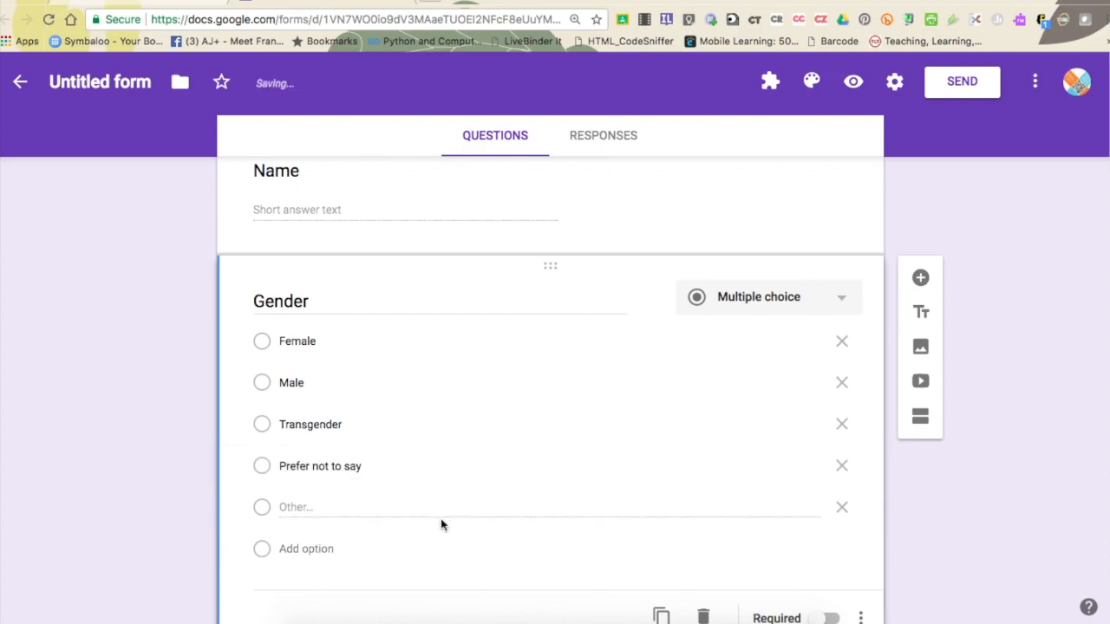
pyautogui.scroll(-3)
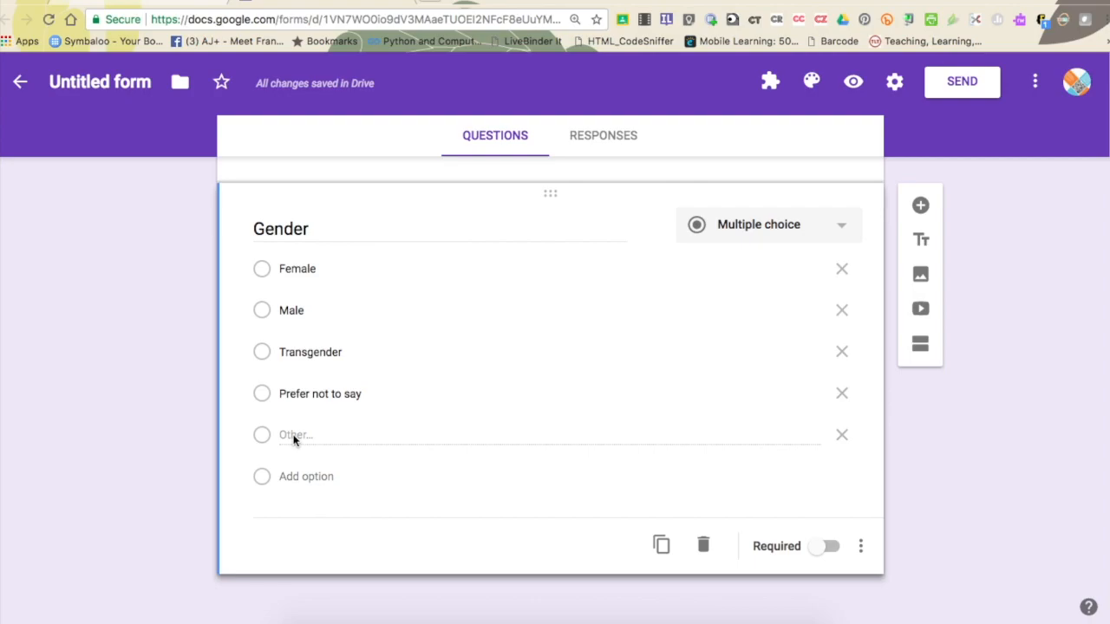
pyautogui.scroll(-3)
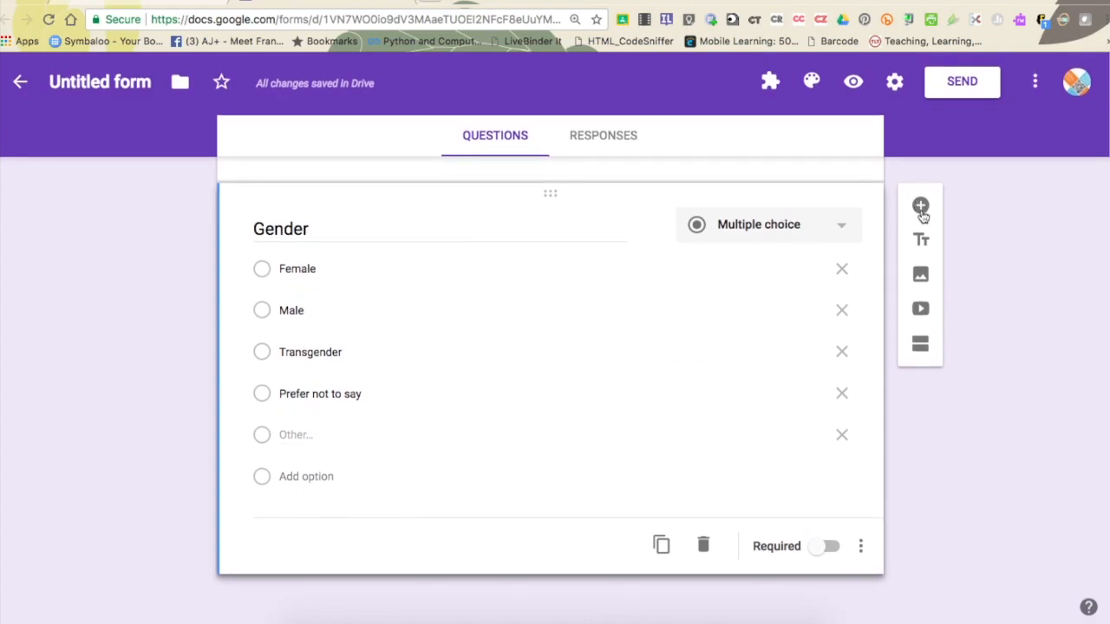
# - Add a multiple choice grid with rating columns like 'Not at all' and 'A little'
pyautogui.click(920, 206)
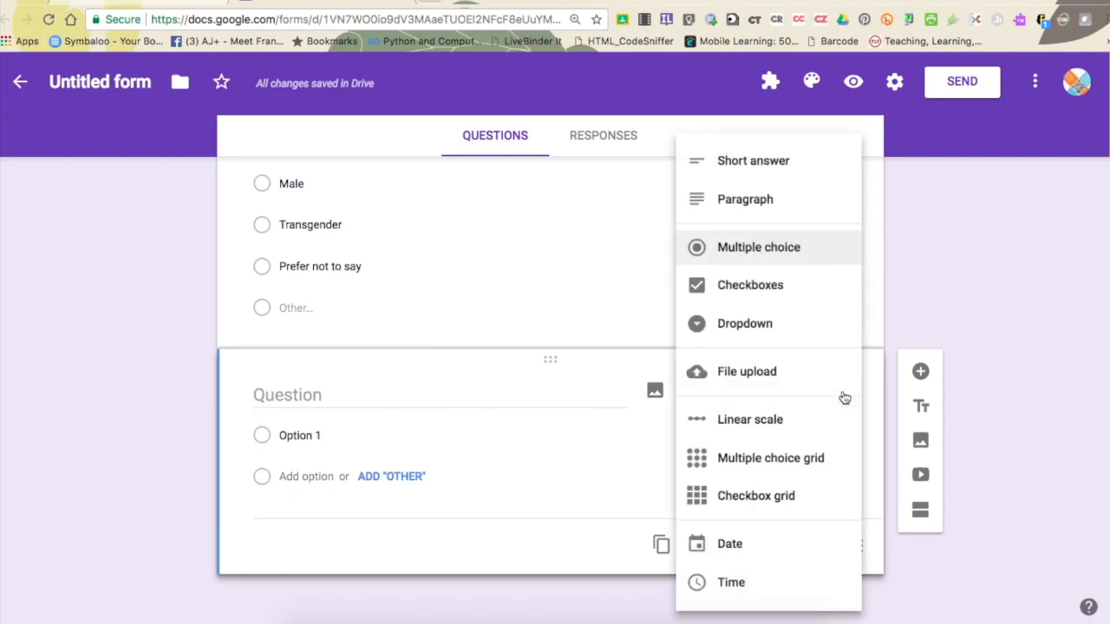
pyautogui.moveTo(798, 465)
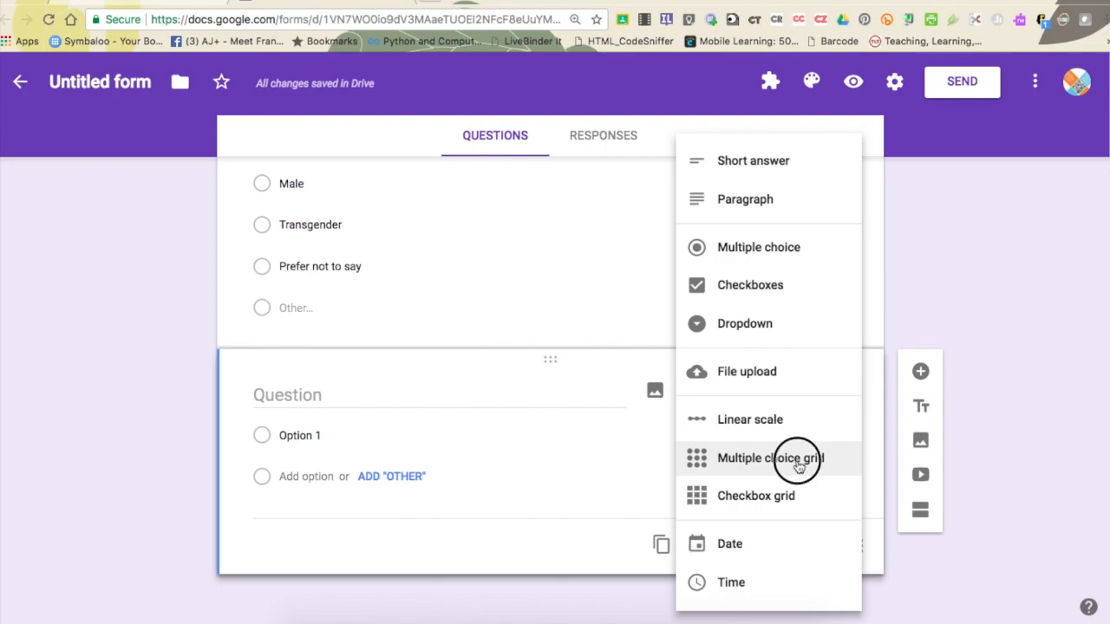
pyautogui.click(770, 457)
pyautogui.write('Chick-fil-a')
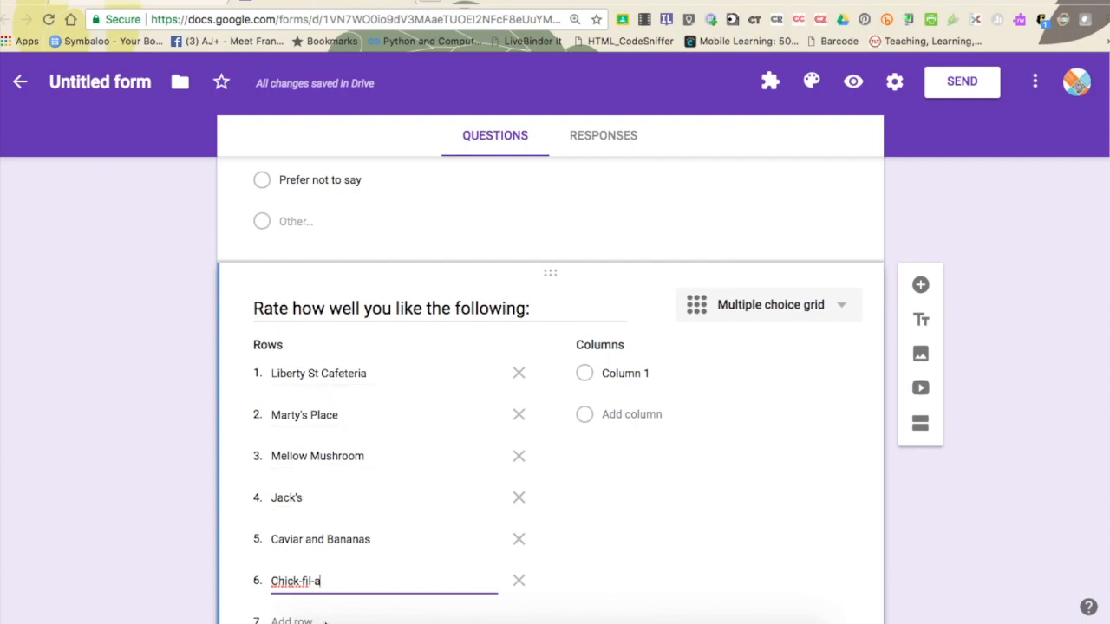
pyautogui.moveTo(603, 396)
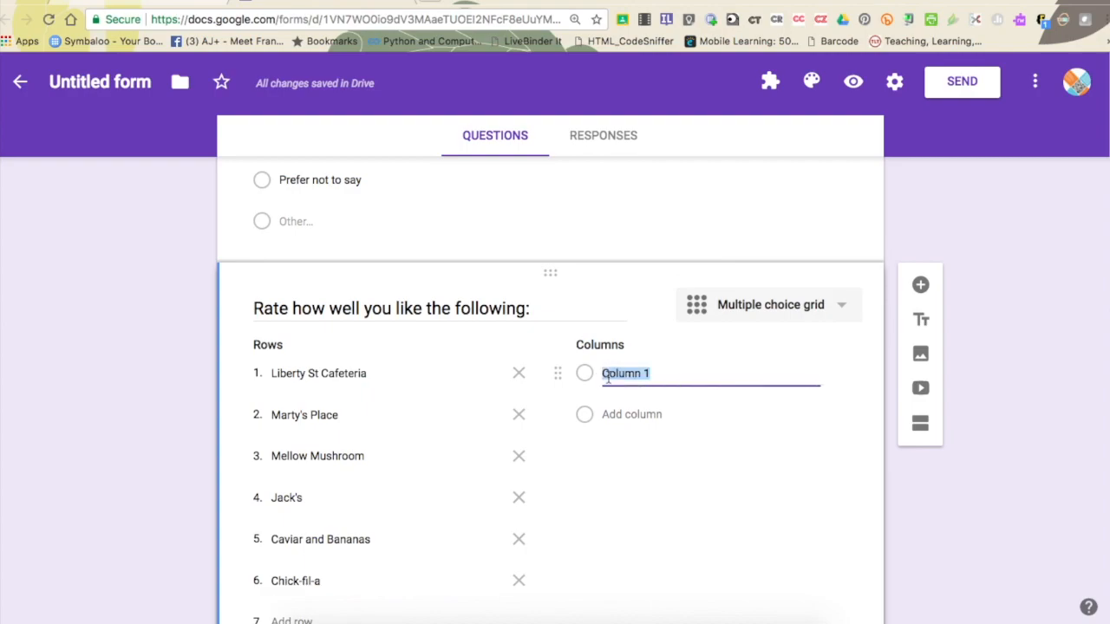
pyautogui.write('Not at all')
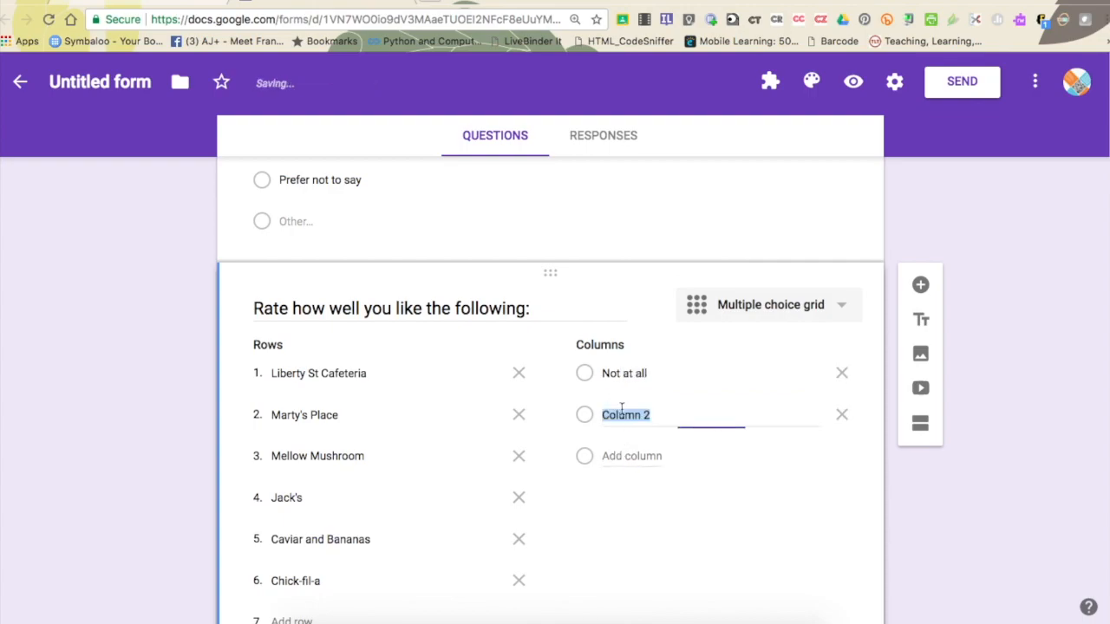
pyautogui.write('A little')
pyautogui.write('I love it')
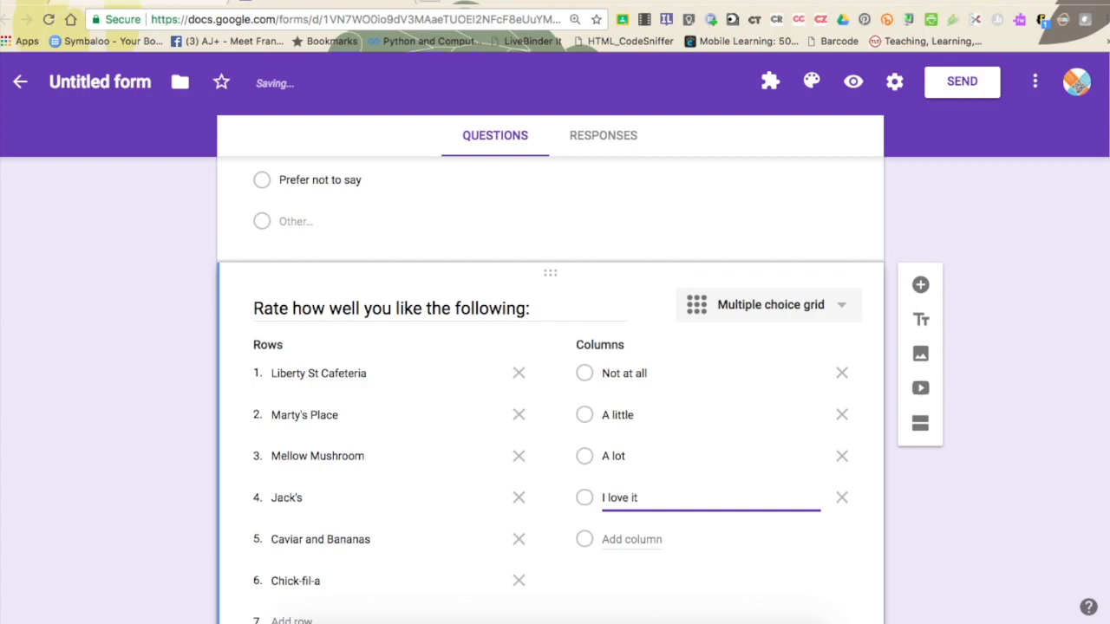
pyautogui.click(750, 585)
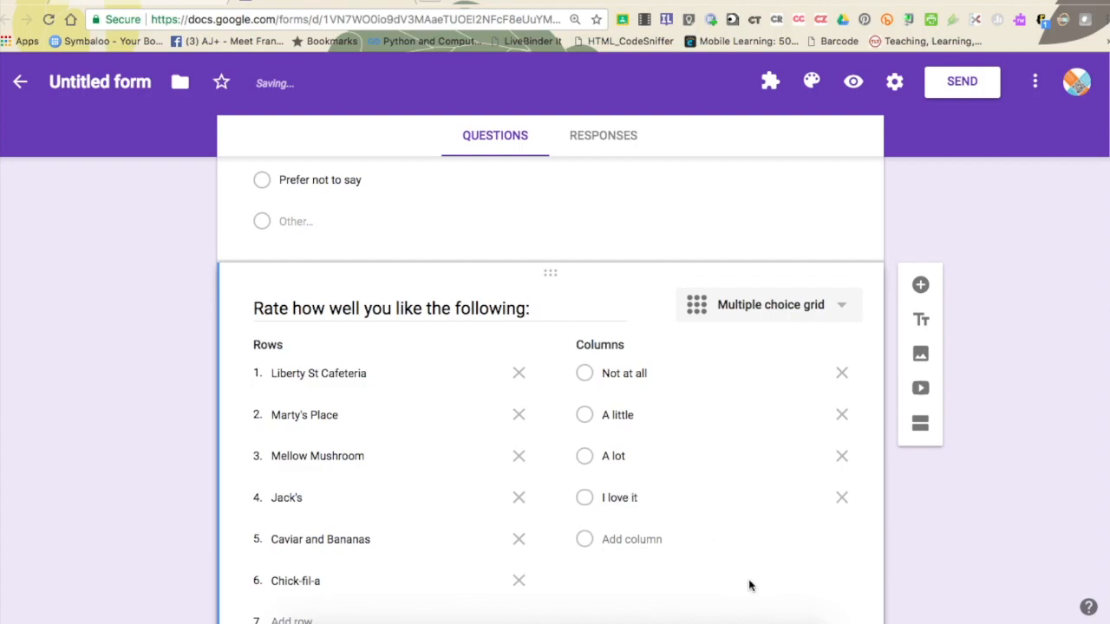
pyautogui.scroll(-3)
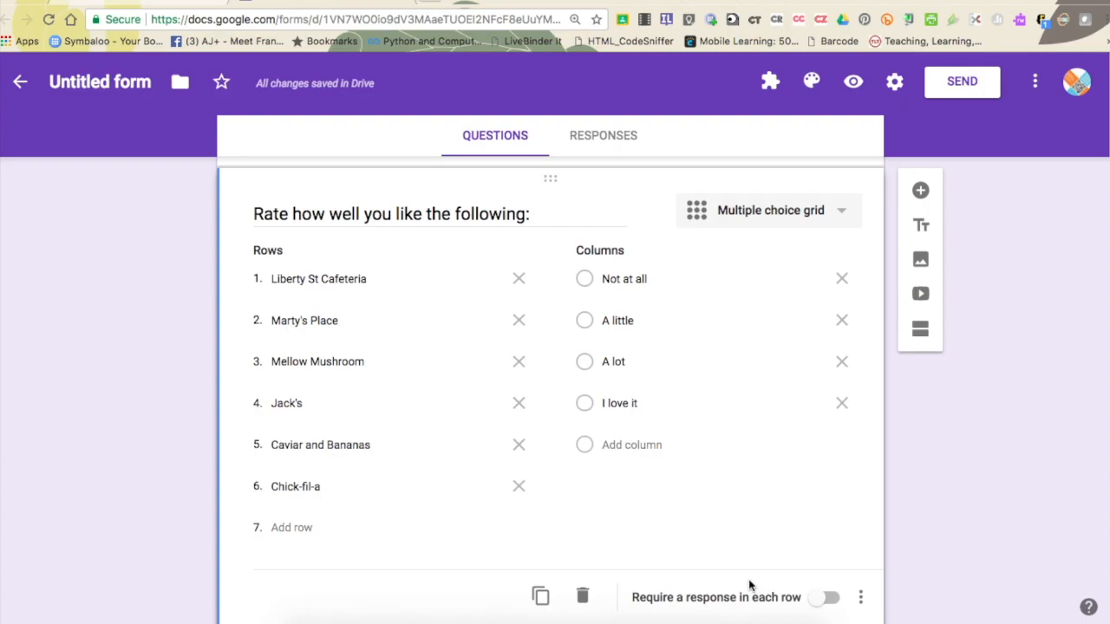
pyautogui.moveTo(919, 190)
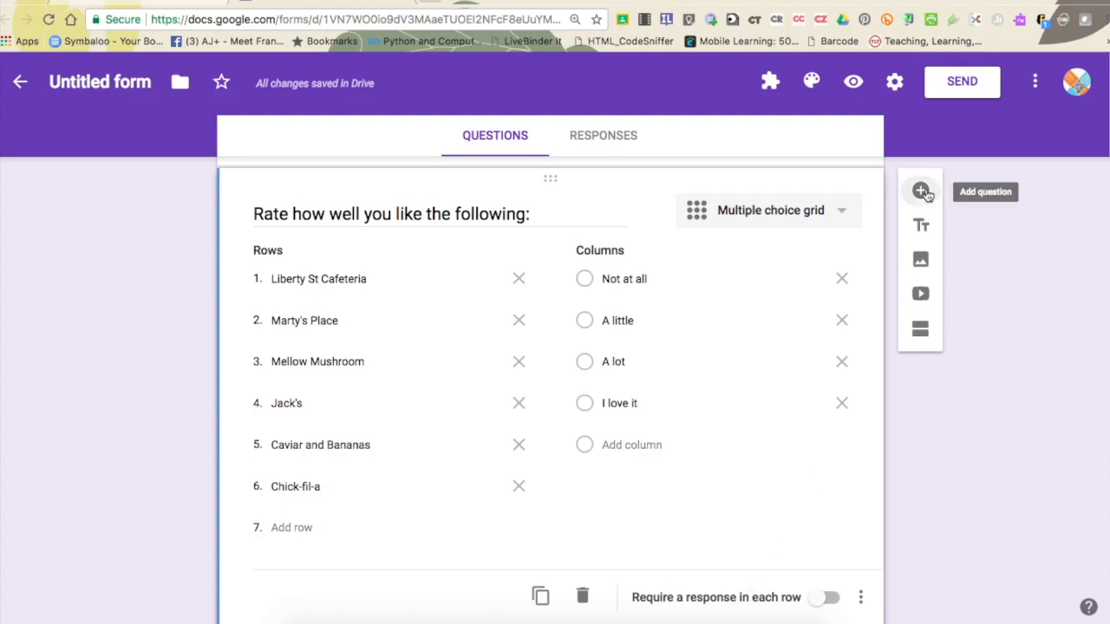
# - Delete the extra blank question added after the restaurant rating grid
pyautogui.click(920, 192)
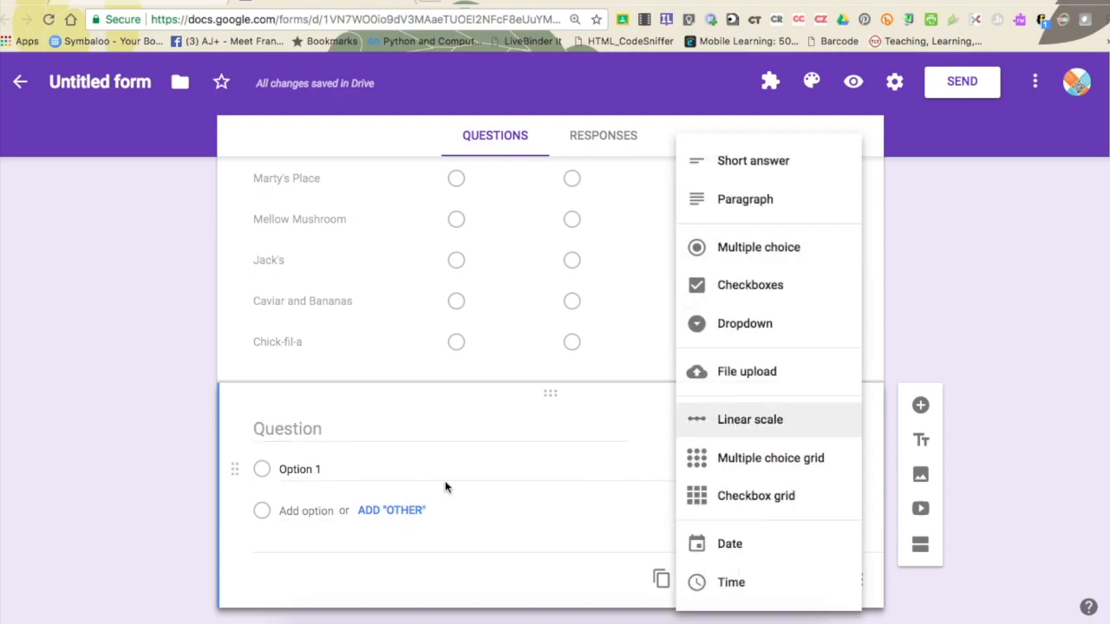
pyautogui.moveTo(507, 490)
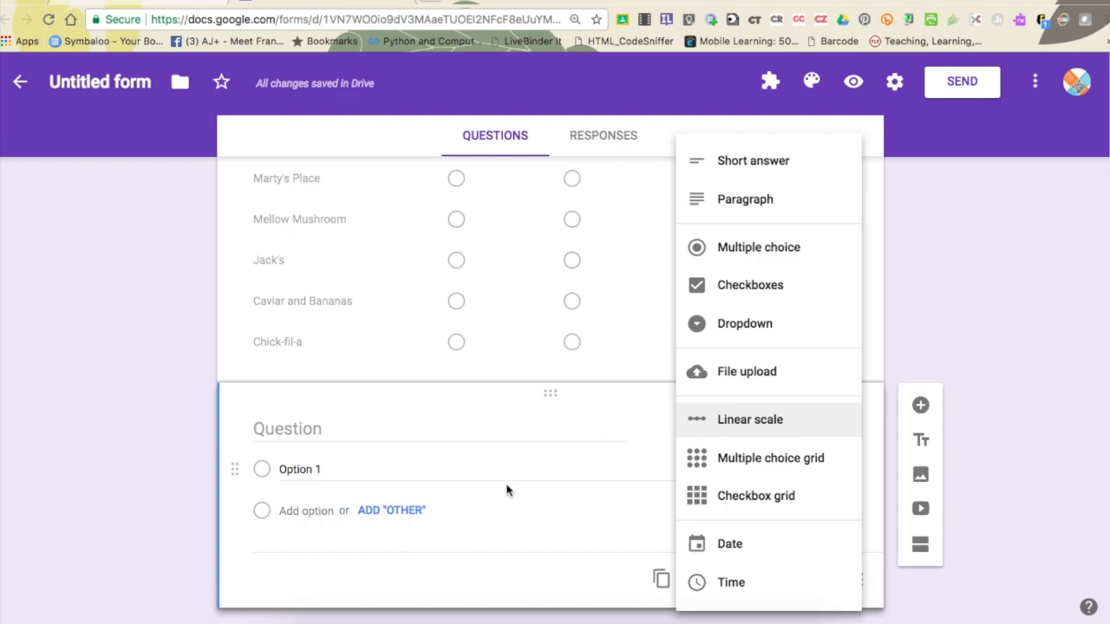
pyautogui.click(758, 247)
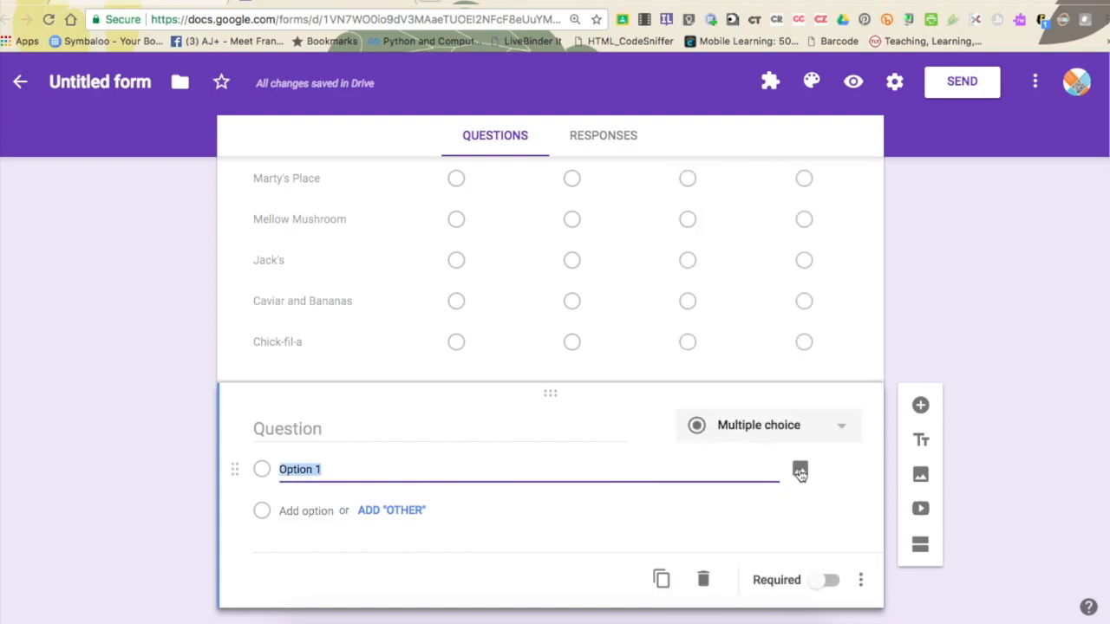
pyautogui.moveTo(799, 469)
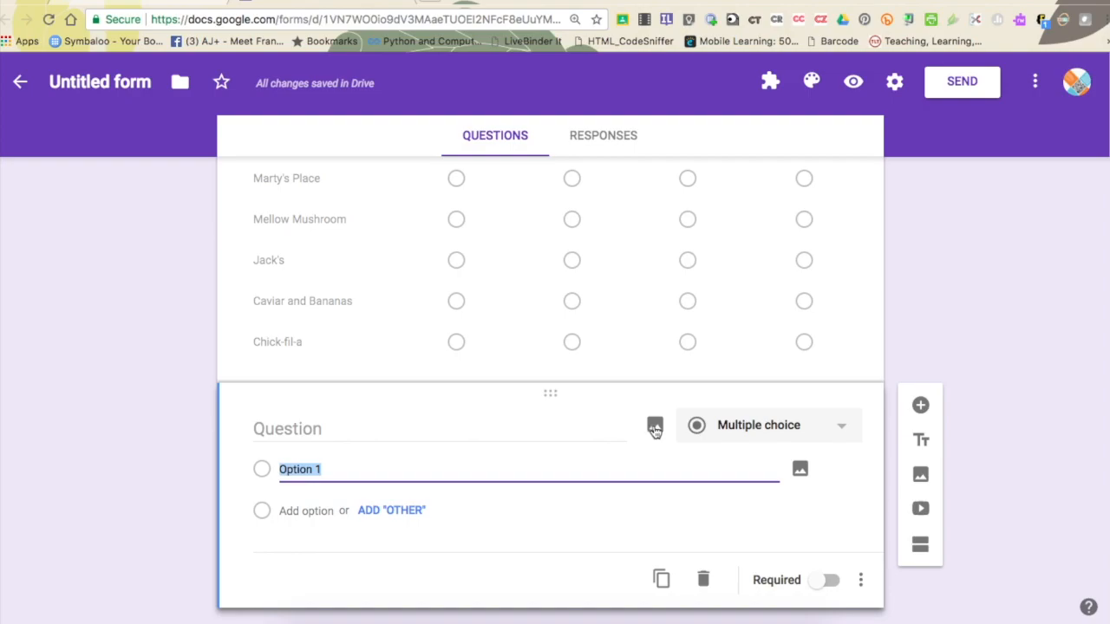
pyautogui.moveTo(703, 579)
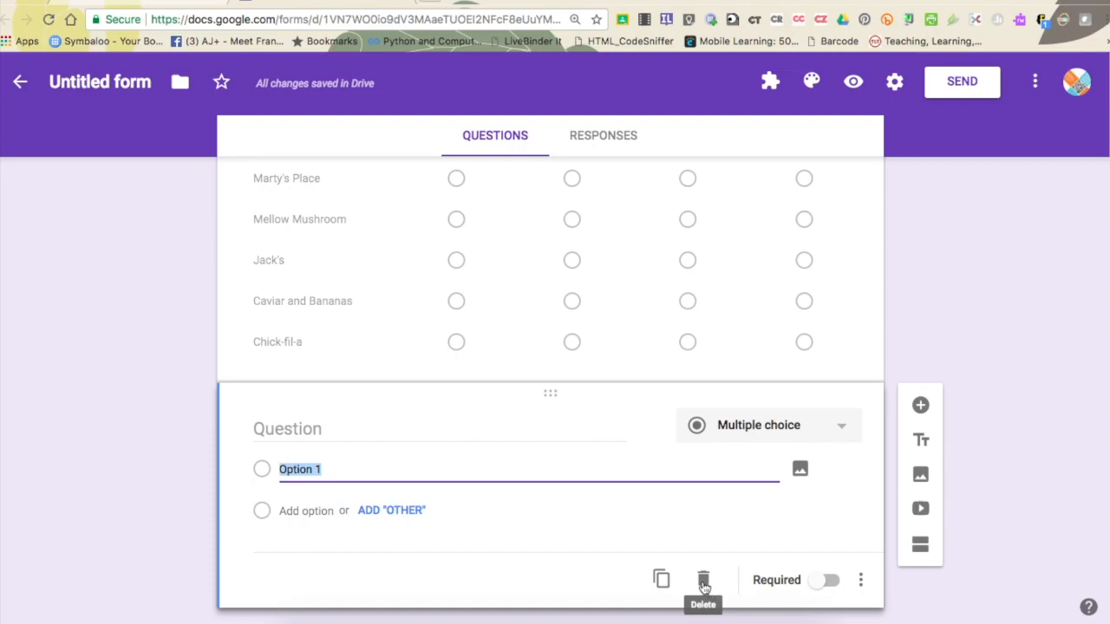
pyautogui.click(703, 579)
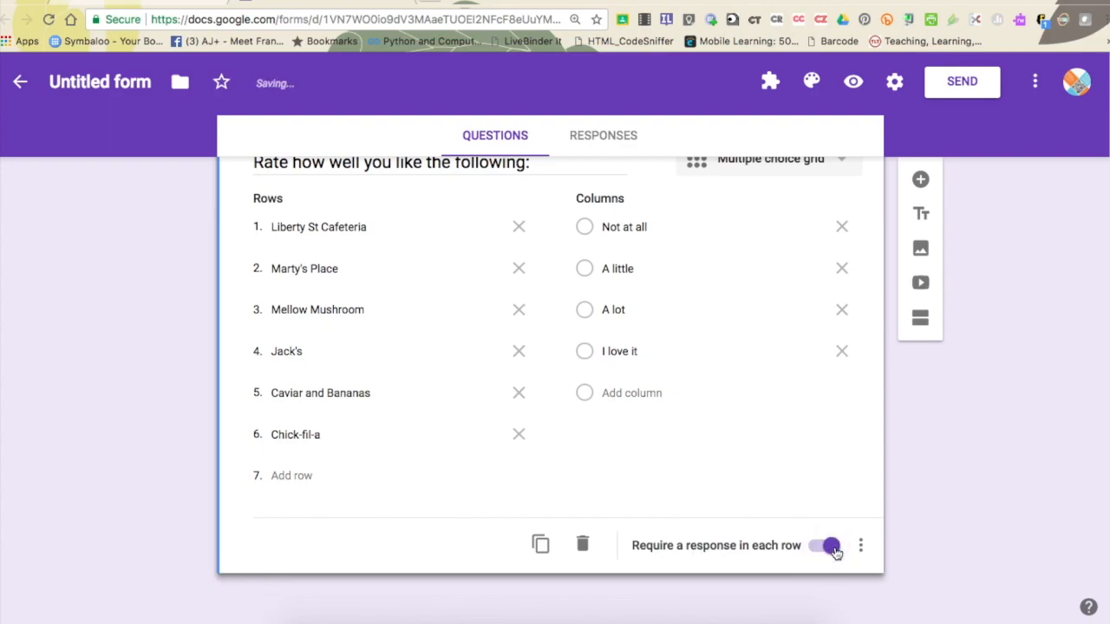
pyautogui.scroll(3)
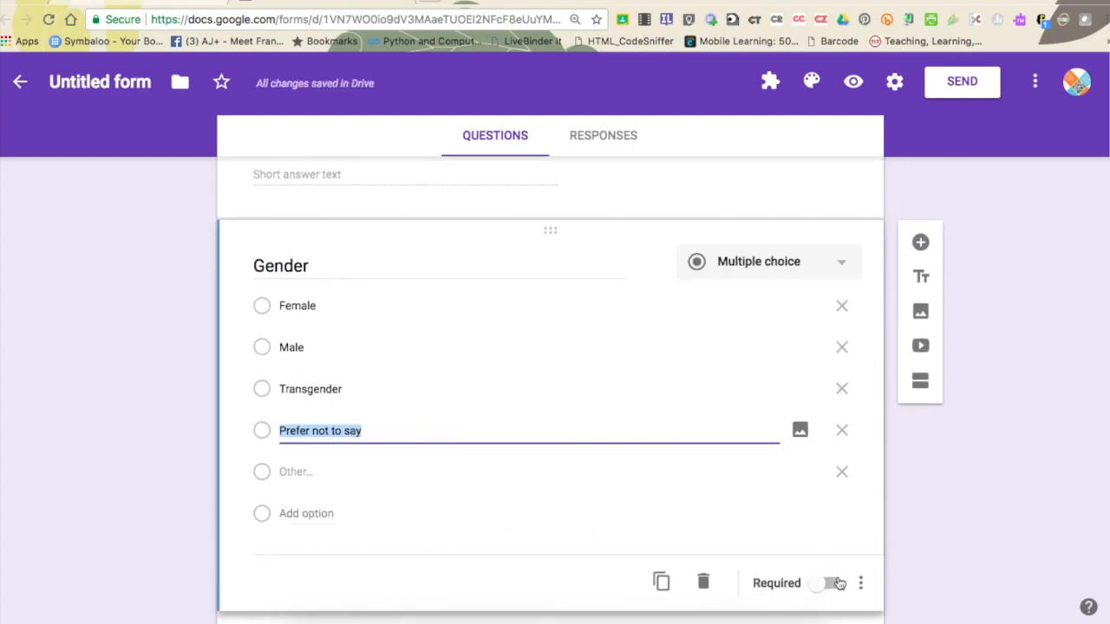
pyautogui.scroll(3)
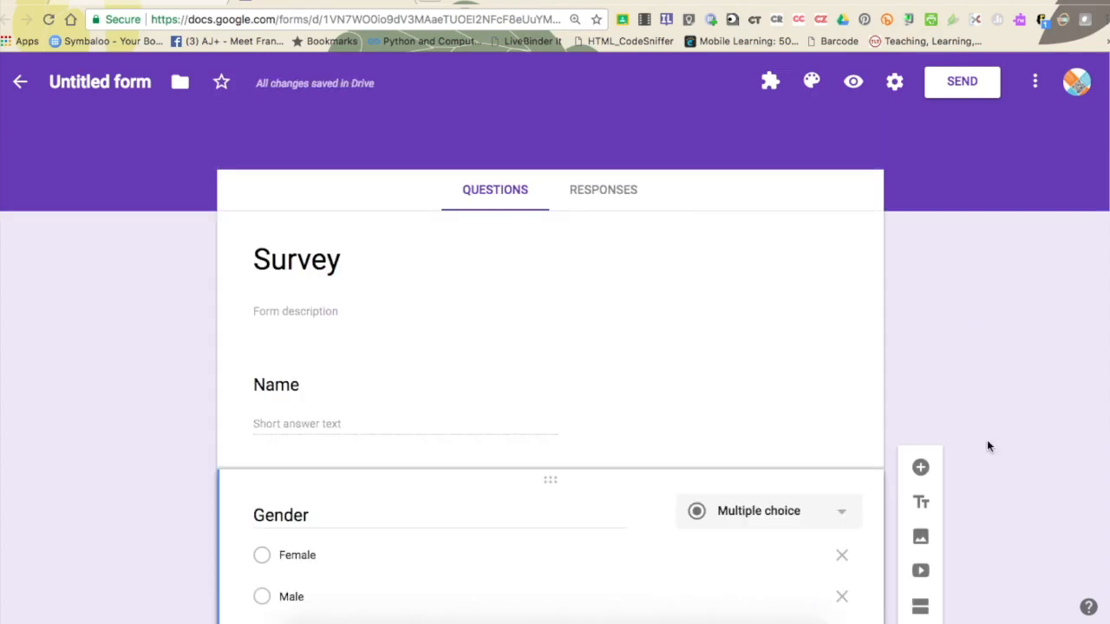
pyautogui.moveTo(856, 114)
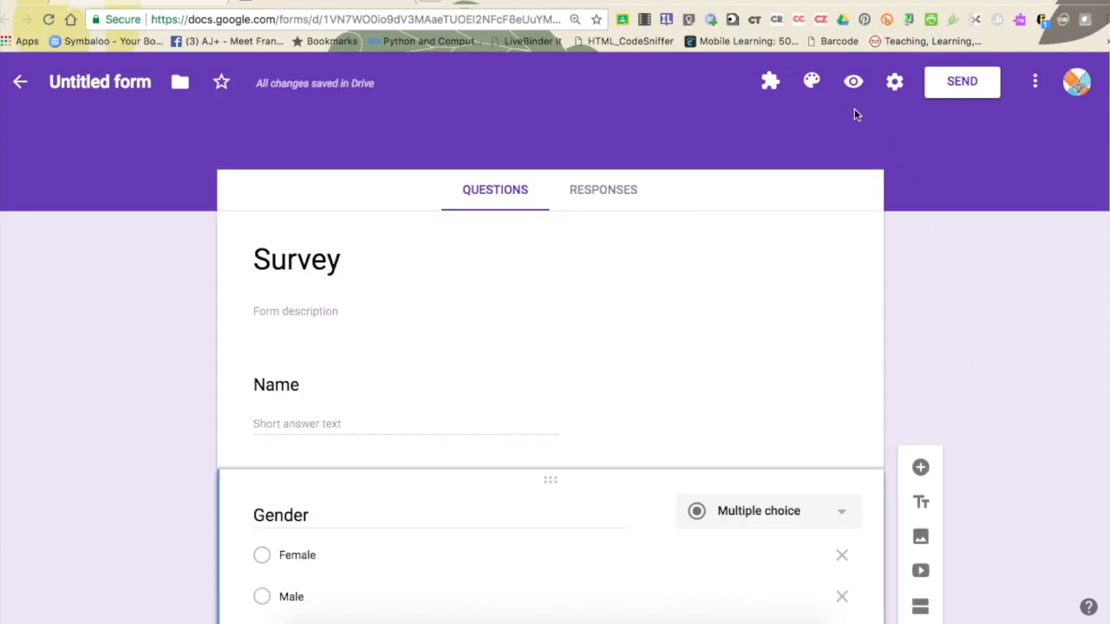
pyautogui.moveTo(853, 82)
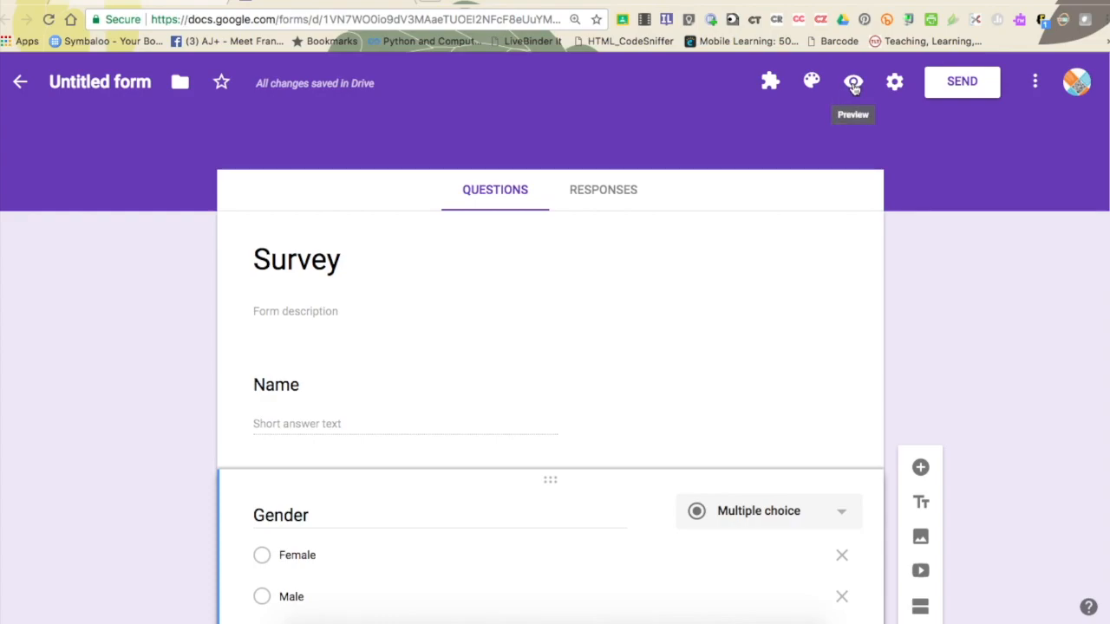
# - Preview the Survey form as a respondent
pyautogui.click(852, 81)
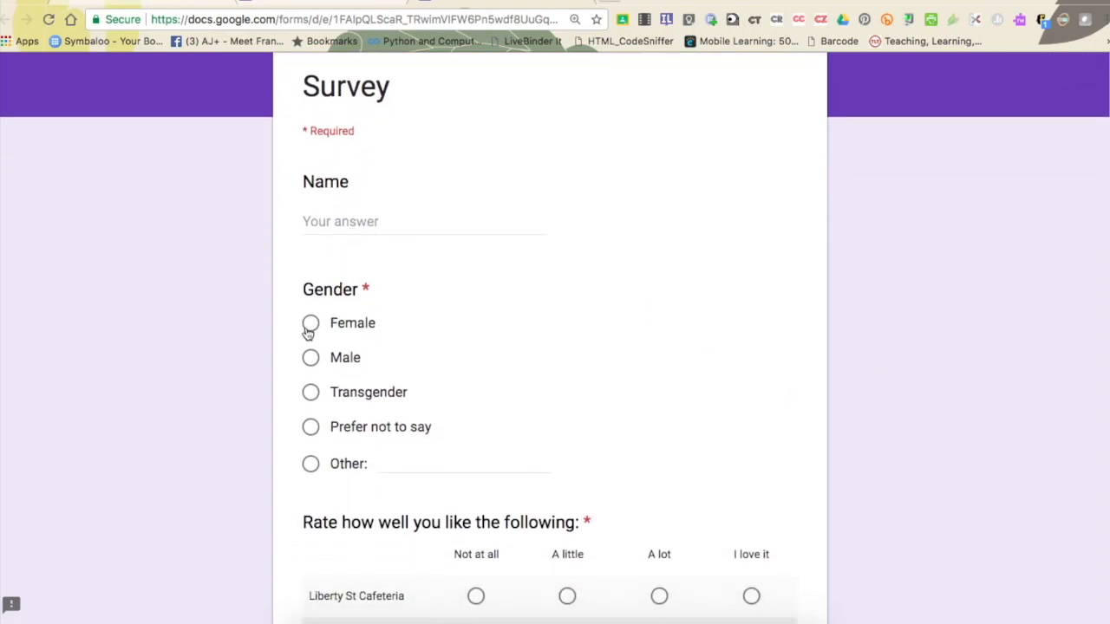
# - Answer the Gender question with Other in the preview
pyautogui.click(310, 392)
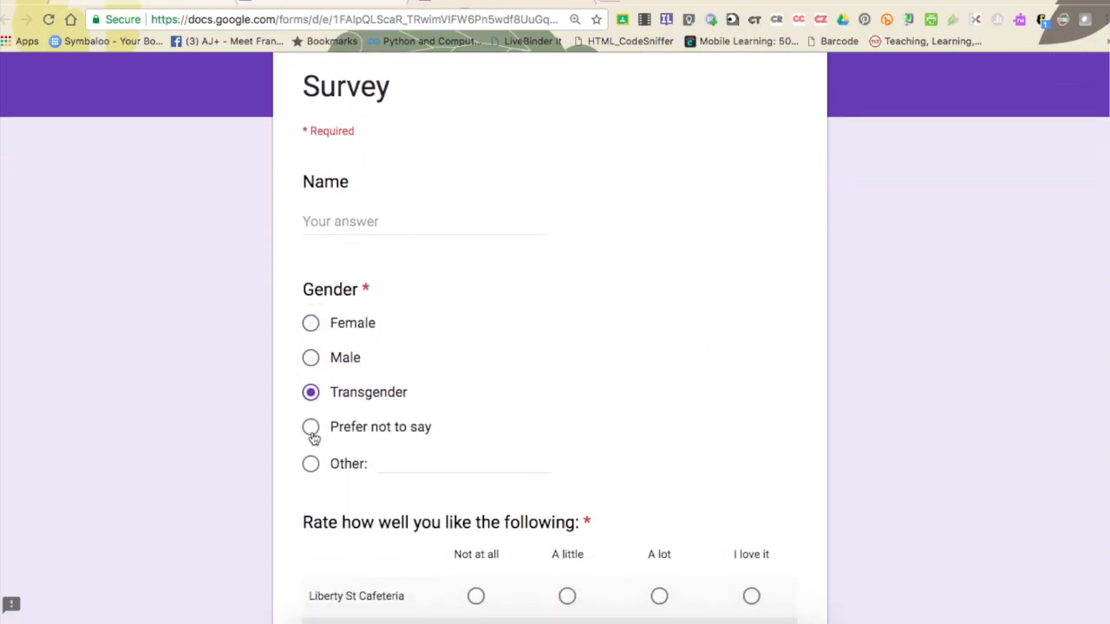
pyautogui.click(310, 463)
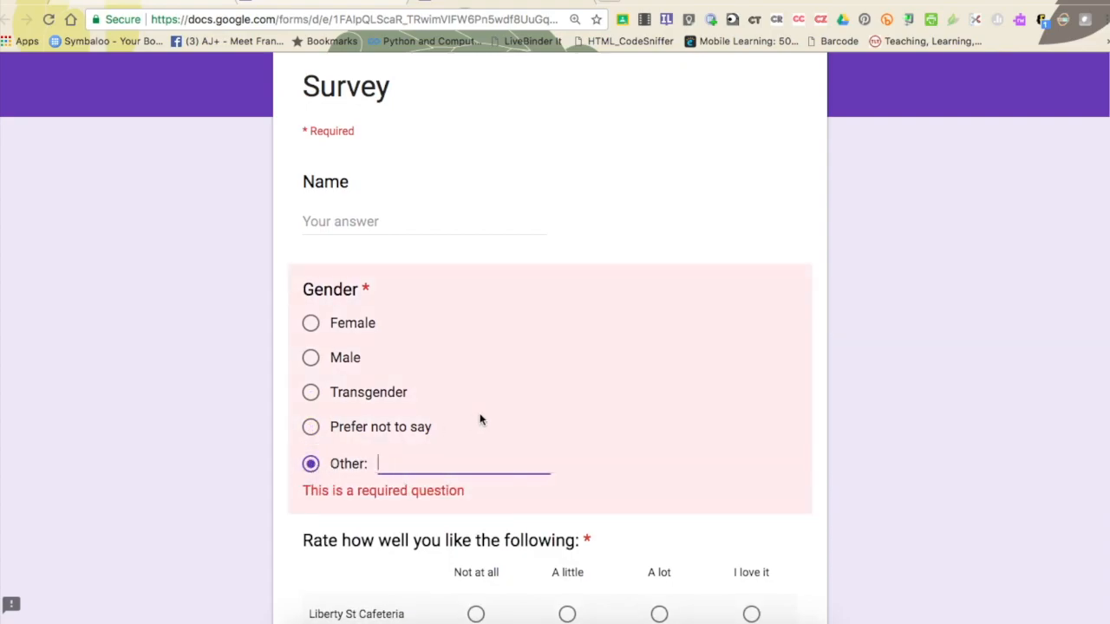
pyautogui.scroll(-3)
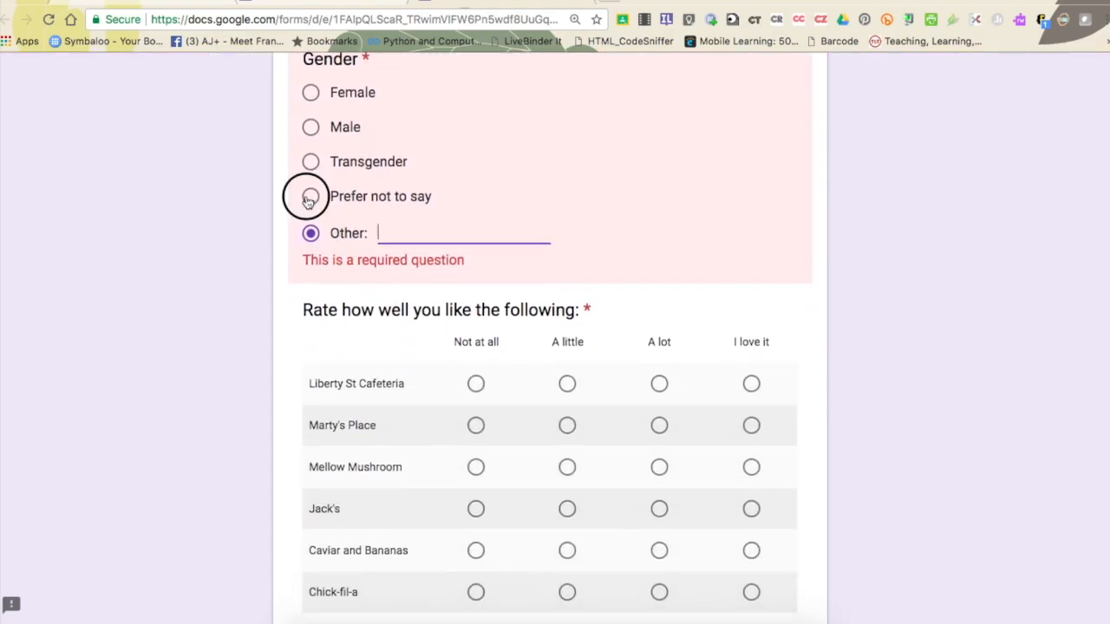
pyautogui.scroll(-3)
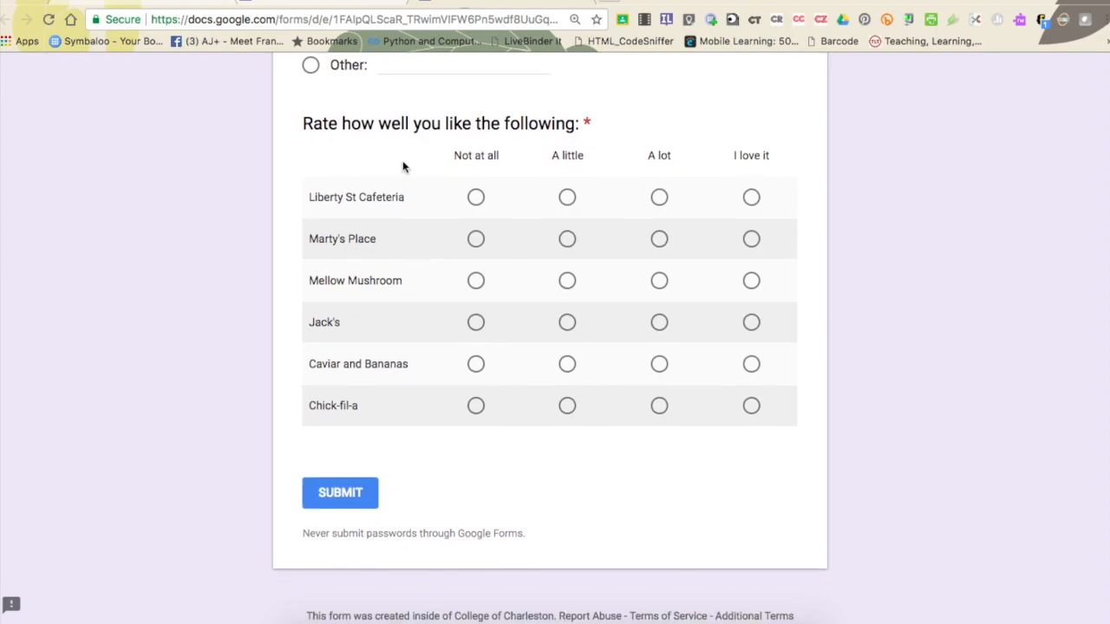
pyautogui.moveTo(606, 162)
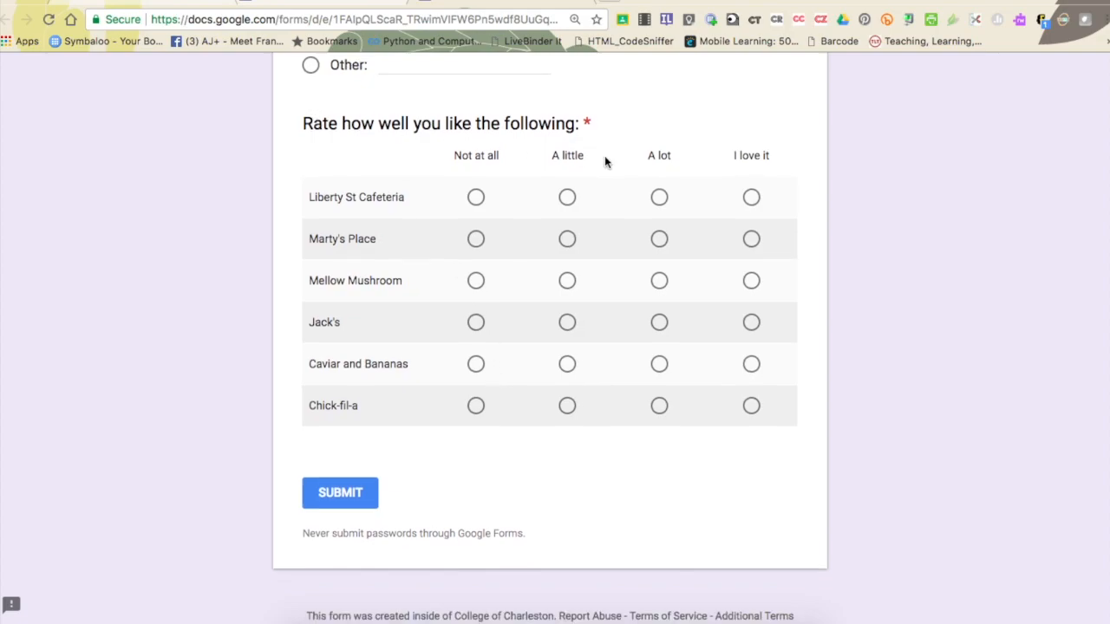
pyautogui.moveTo(567, 197)
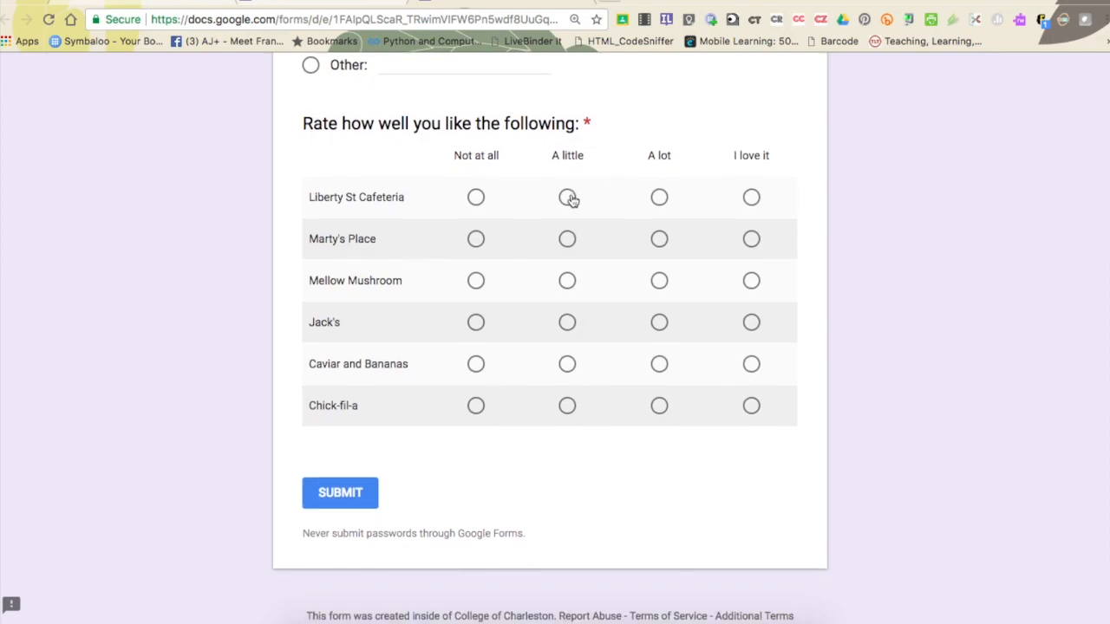
# - Rate each restaurant, including Liberty St Cafeteria 'A lot' and Chick-fil-a 'Not at all', and submit
pyautogui.click(475, 197)
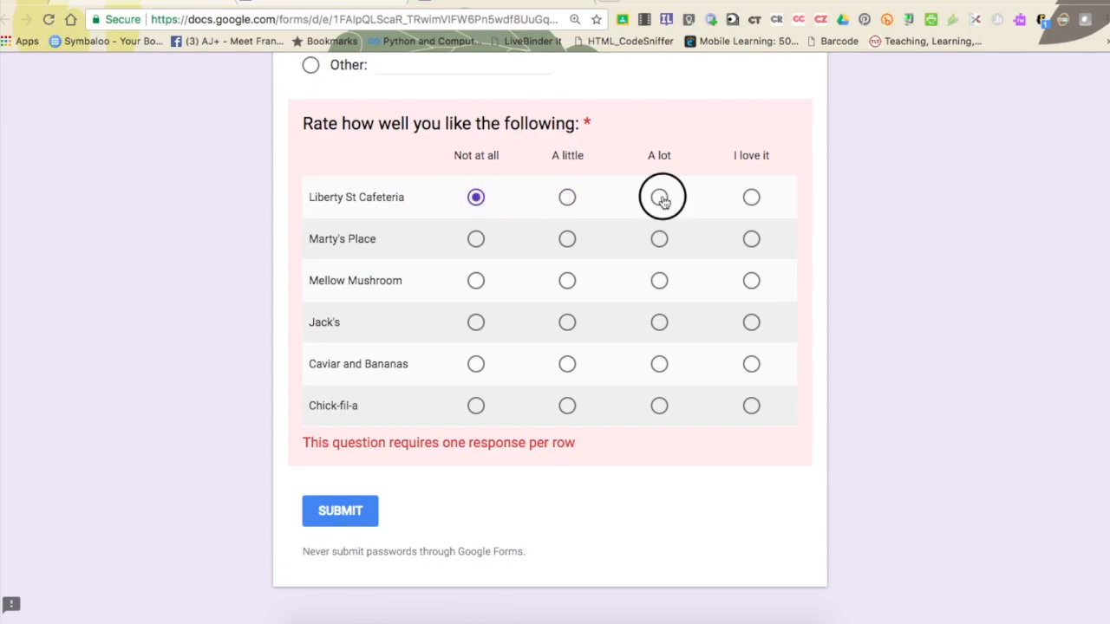
pyautogui.click(659, 197)
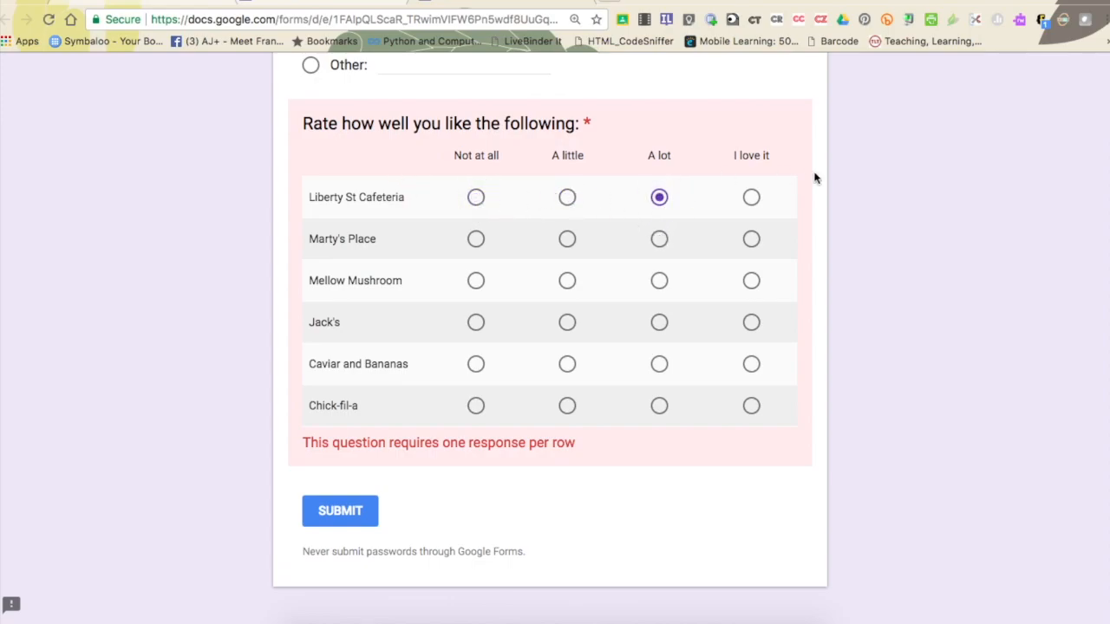
pyautogui.moveTo(831, 180)
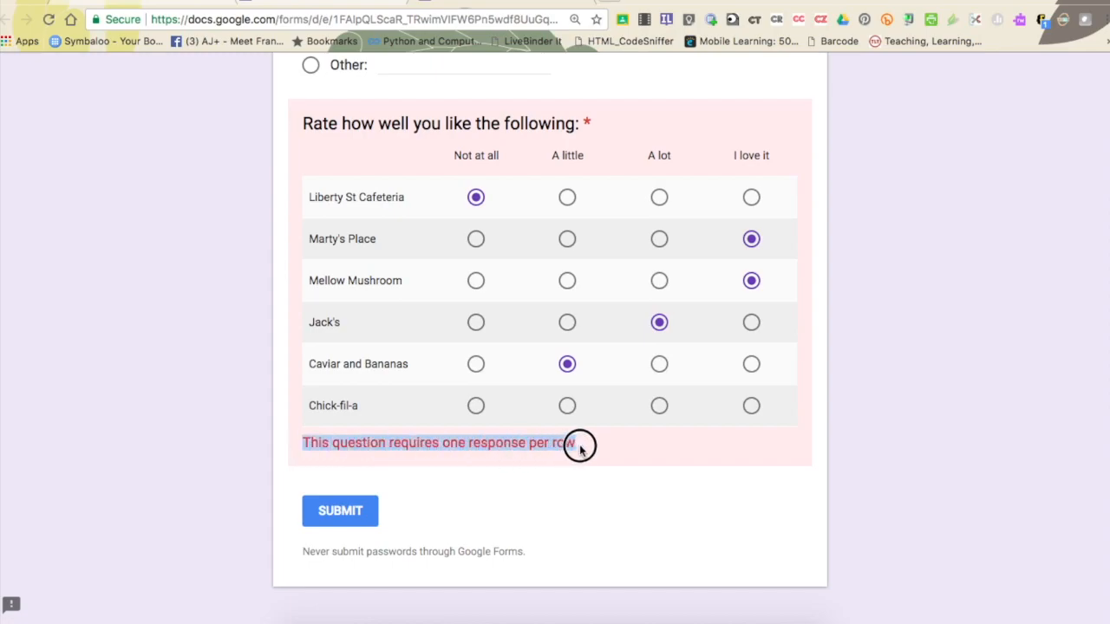
pyautogui.moveTo(433, 458)
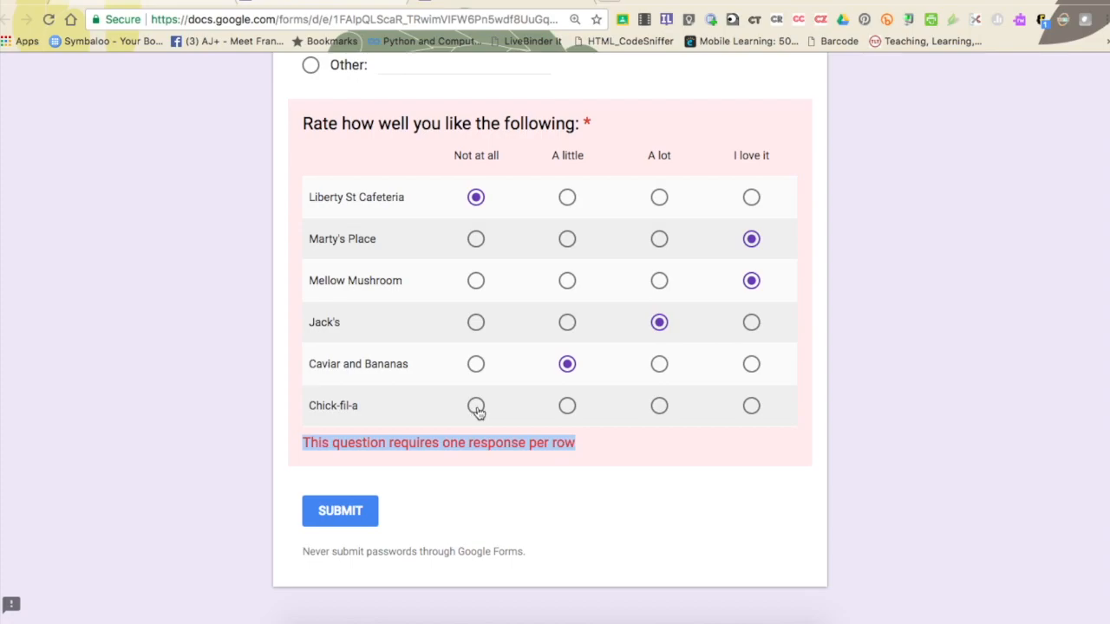
pyautogui.click(340, 511)
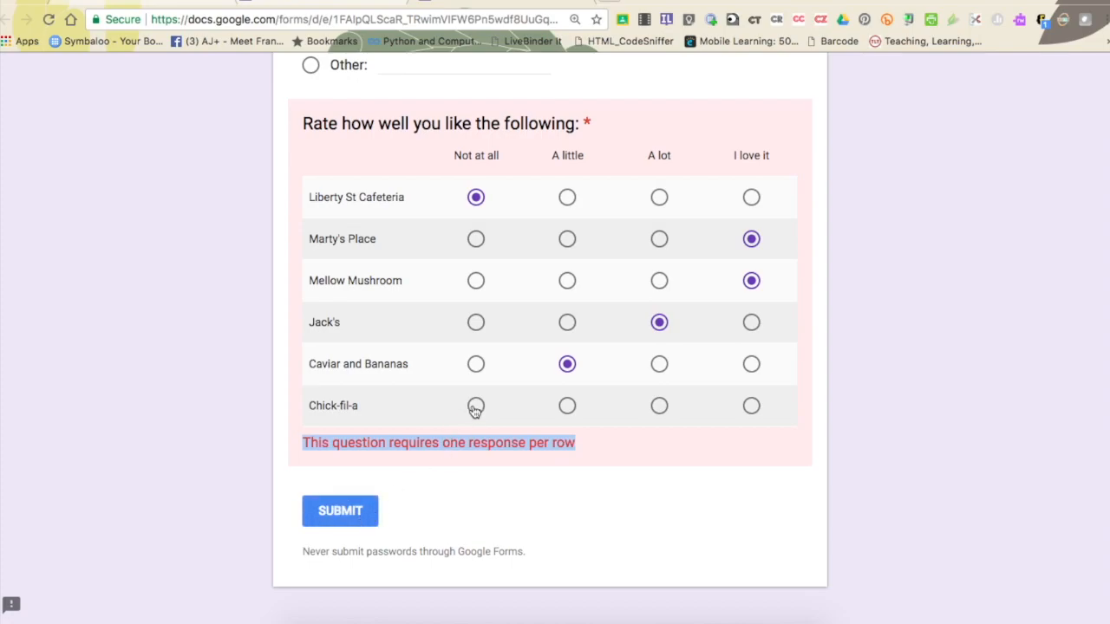
pyautogui.click(475, 405)
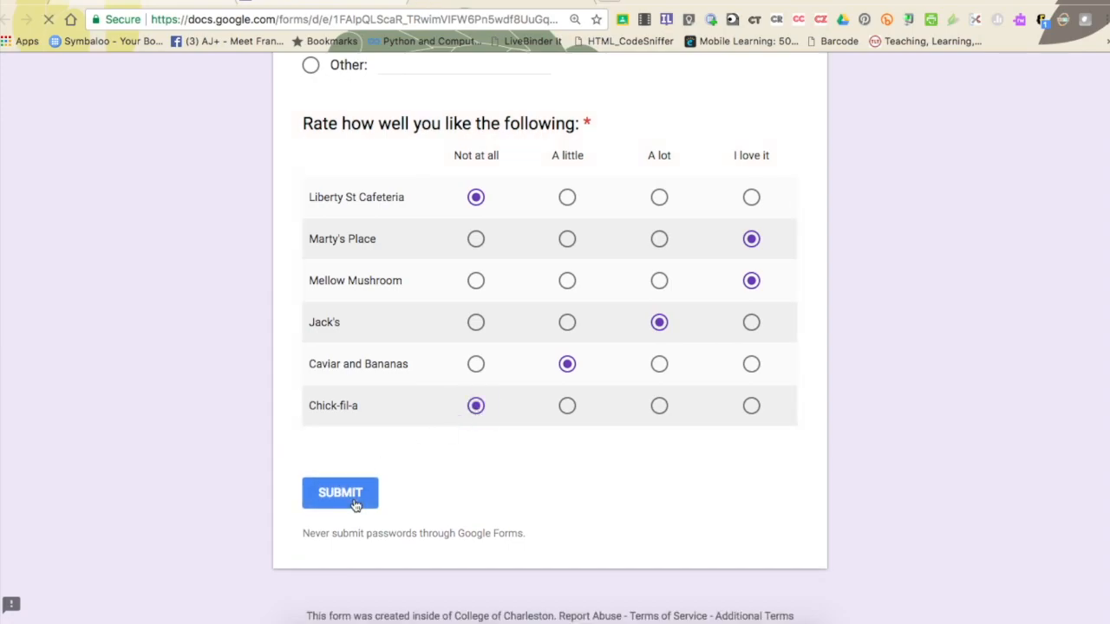
pyautogui.click(339, 493)
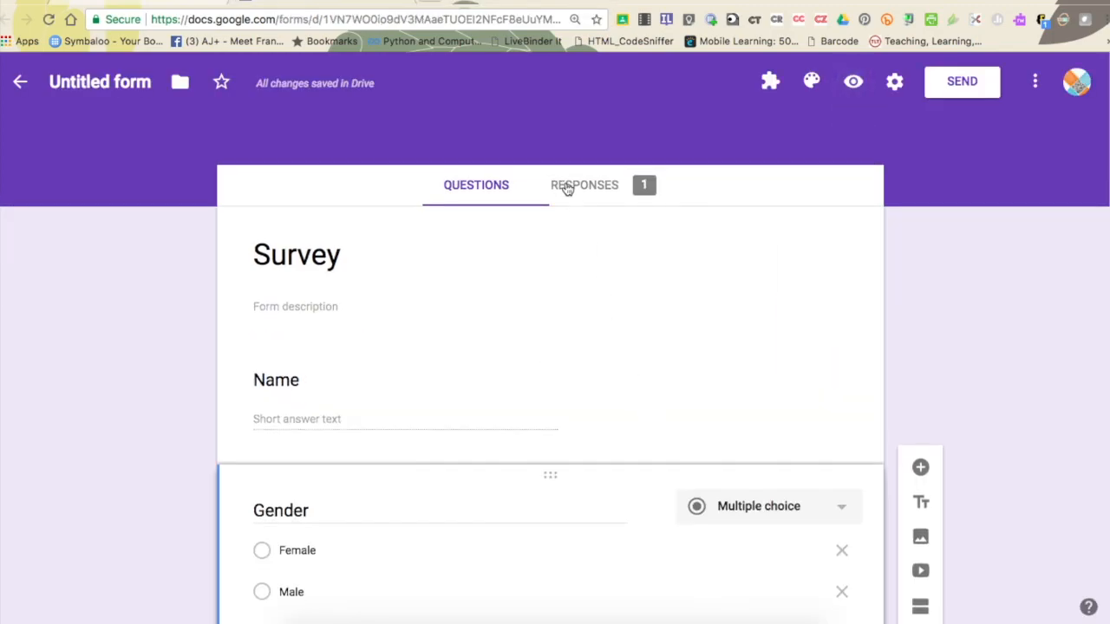
pyautogui.moveTo(621, 267)
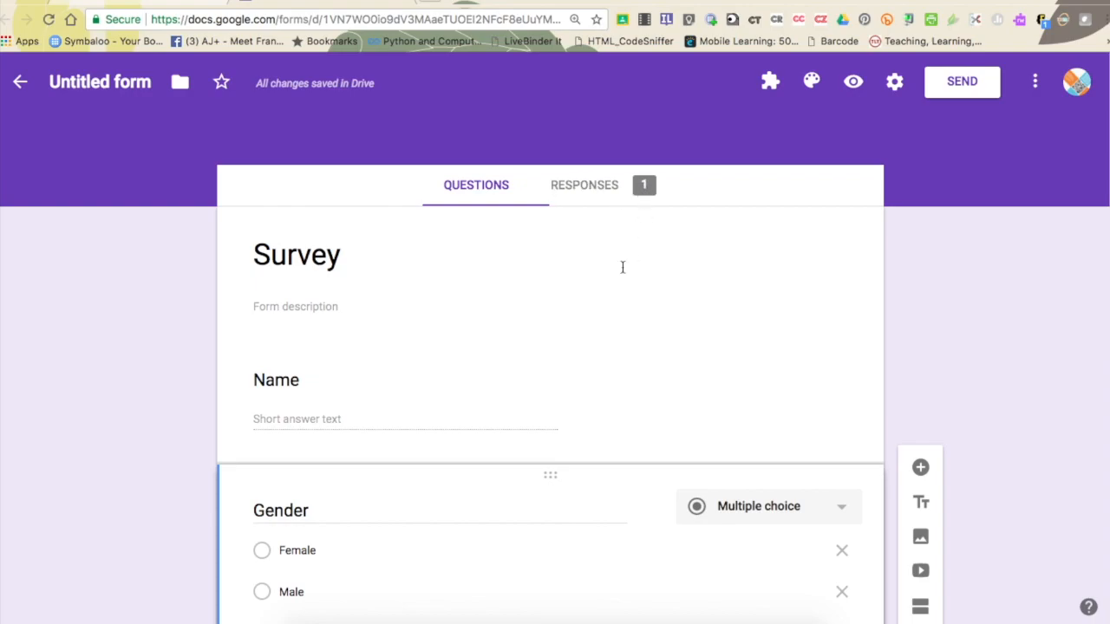
# - Scroll through the Survey editor to the Gender question
pyautogui.scroll(-3)
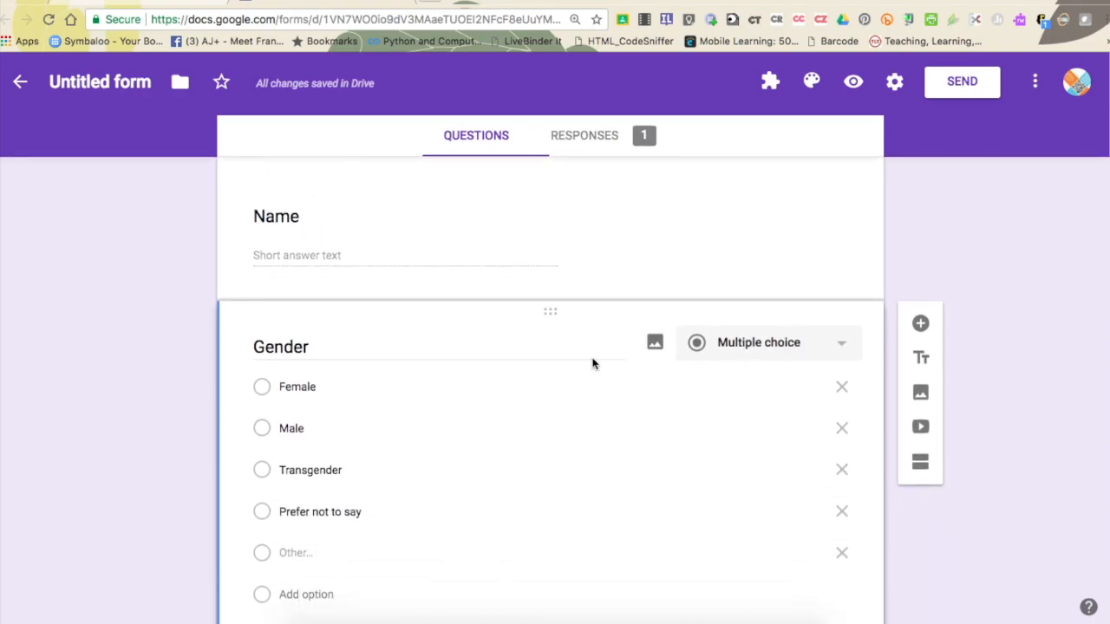